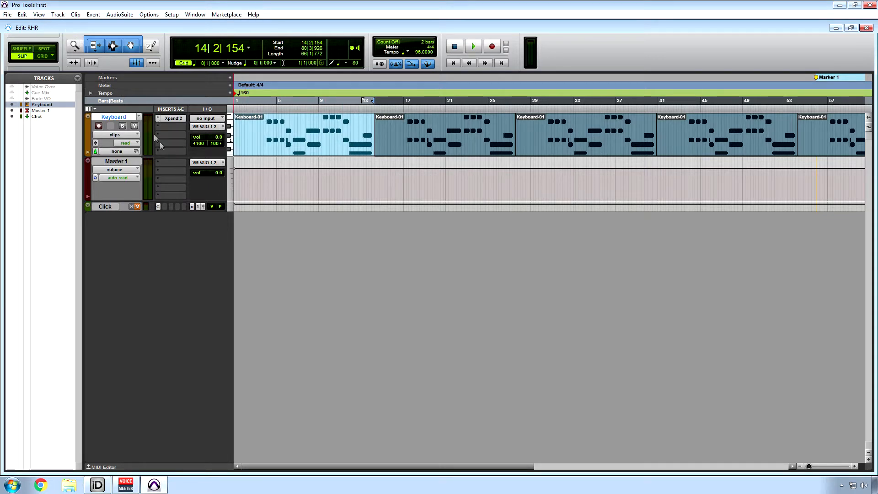
- Enable the Sends A-E column in the Edit window view
{"action": "left_click", "coordinate": [91, 109]}
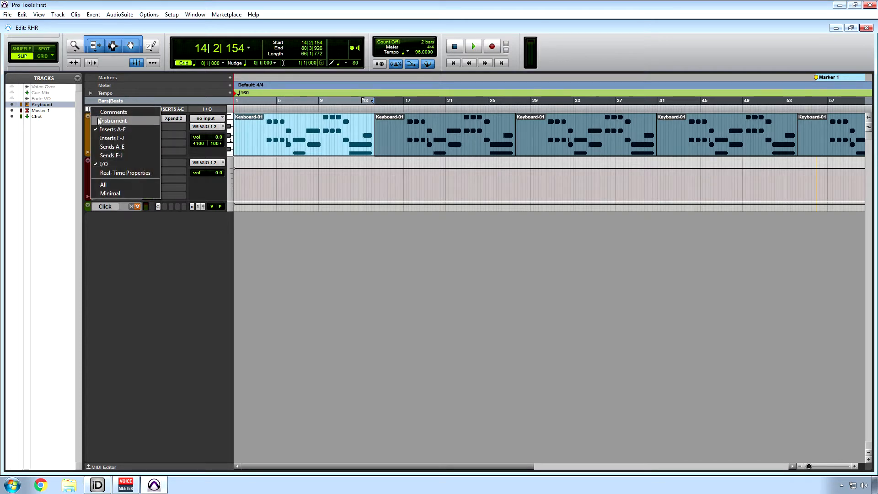
{"action": "mouse_move", "coordinate": [117, 150]}
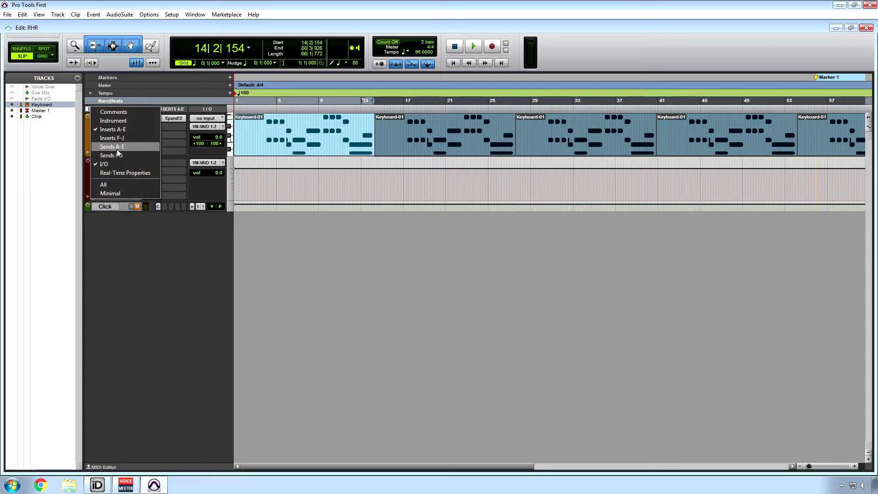
{"action": "left_click", "coordinate": [111, 146]}
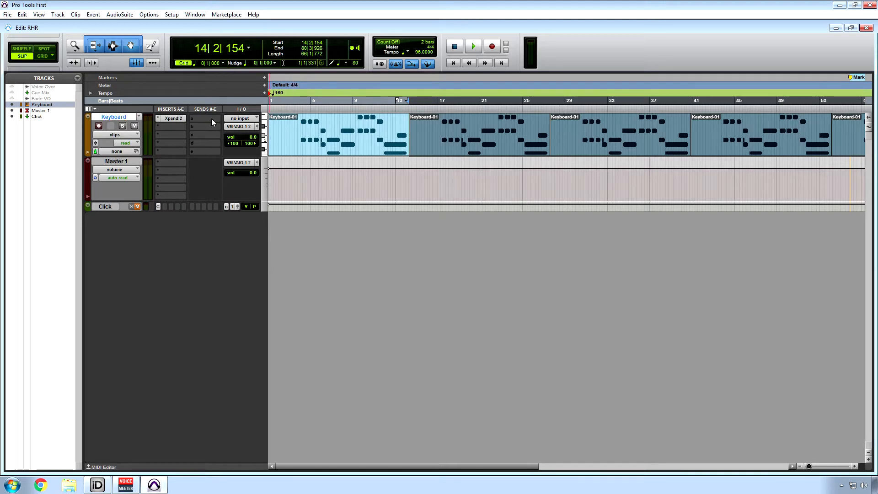
{"action": "mouse_move", "coordinate": [205, 123]}
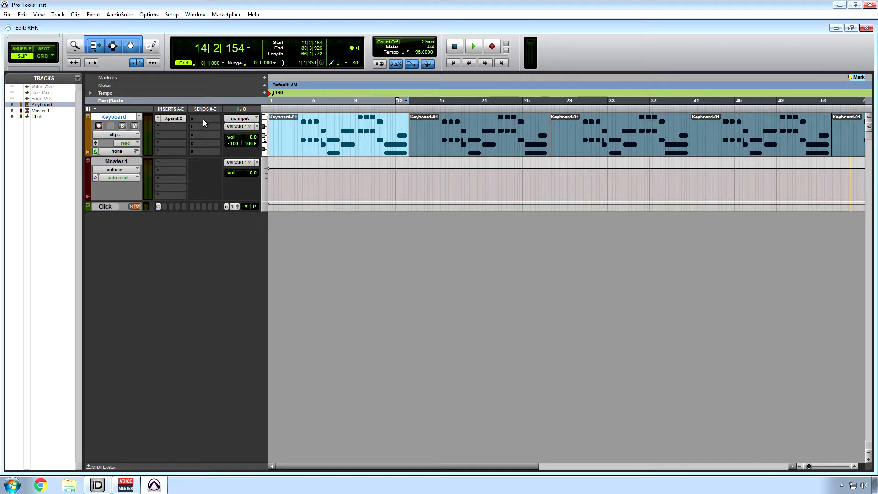
- Create one new stereo Aux Input track, Aux 1
{"action": "left_click", "coordinate": [58, 13]}
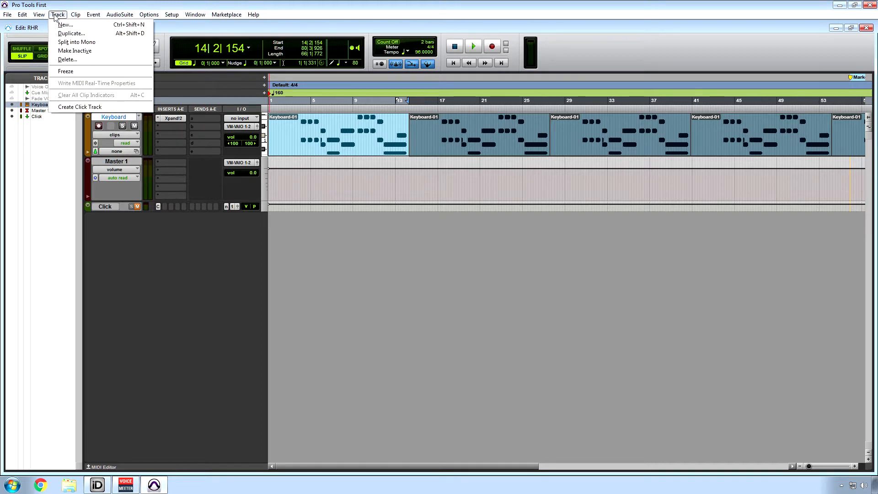
{"action": "left_click", "coordinate": [72, 25]}
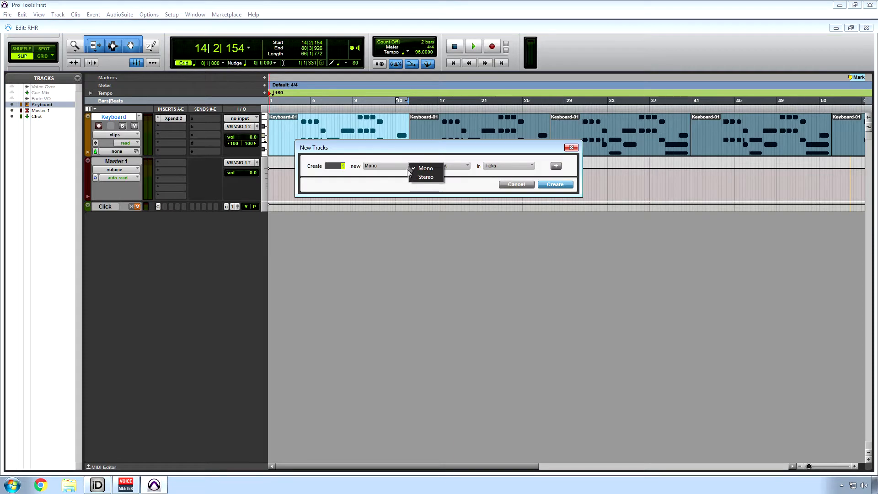
{"action": "left_click", "coordinate": [464, 165]}
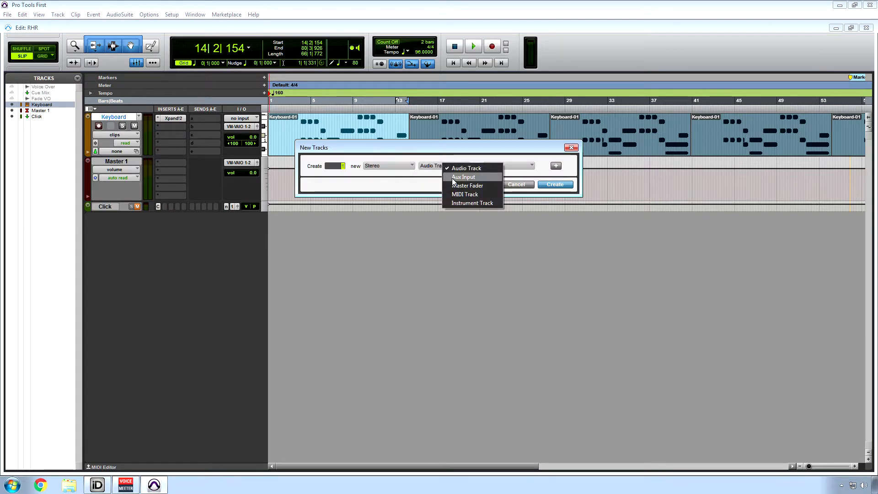
{"action": "left_click", "coordinate": [463, 177]}
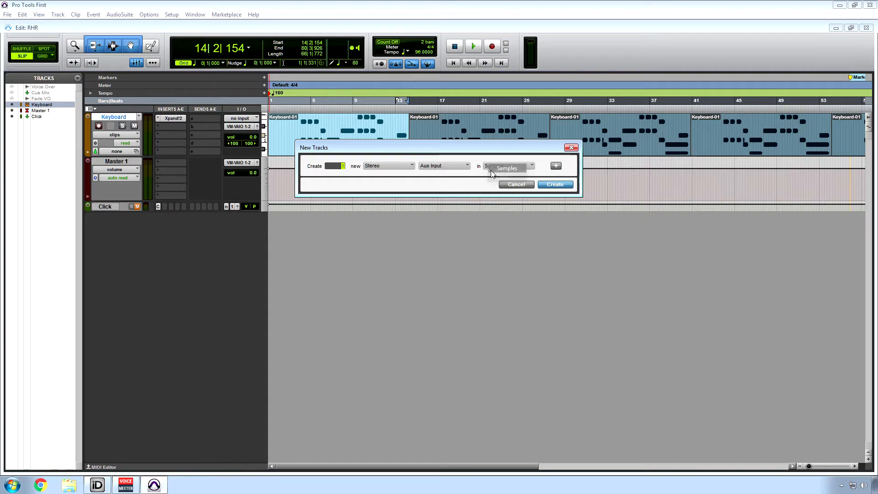
{"action": "left_click", "coordinate": [555, 184]}
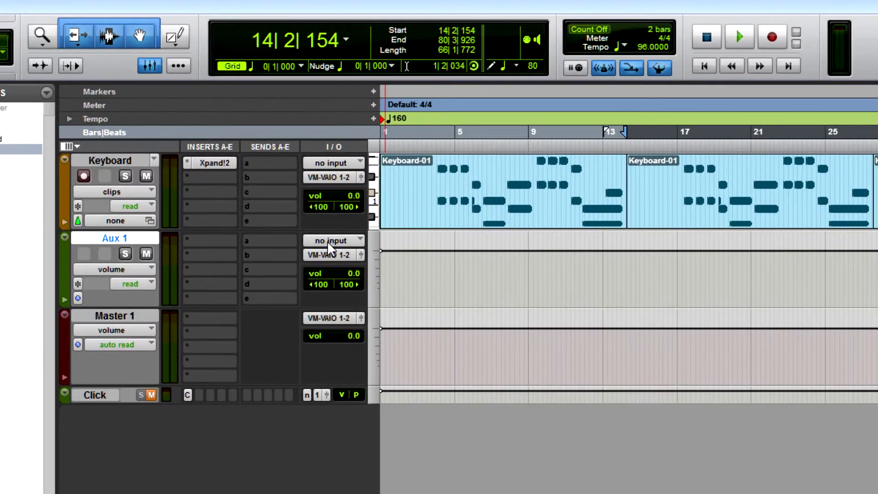
- Set Aux 1's input to Bus 3-4 (Stereo)
{"action": "left_click", "coordinate": [332, 240]}
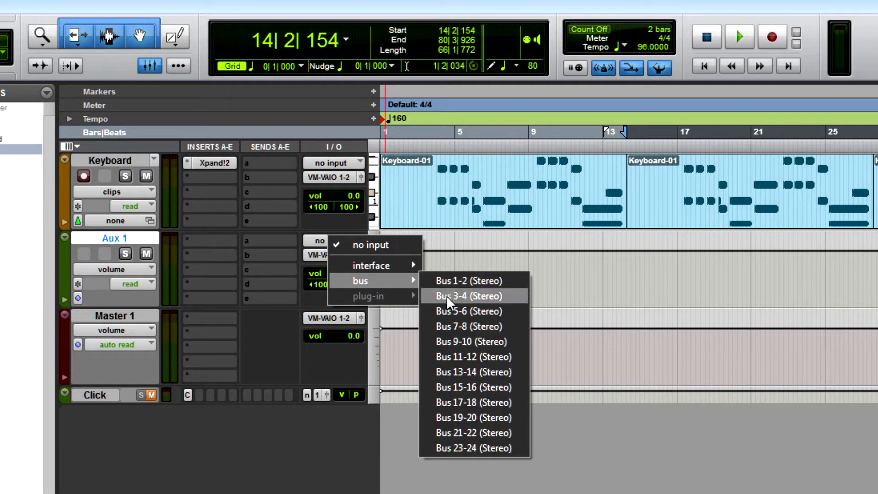
{"action": "left_click", "coordinate": [468, 296]}
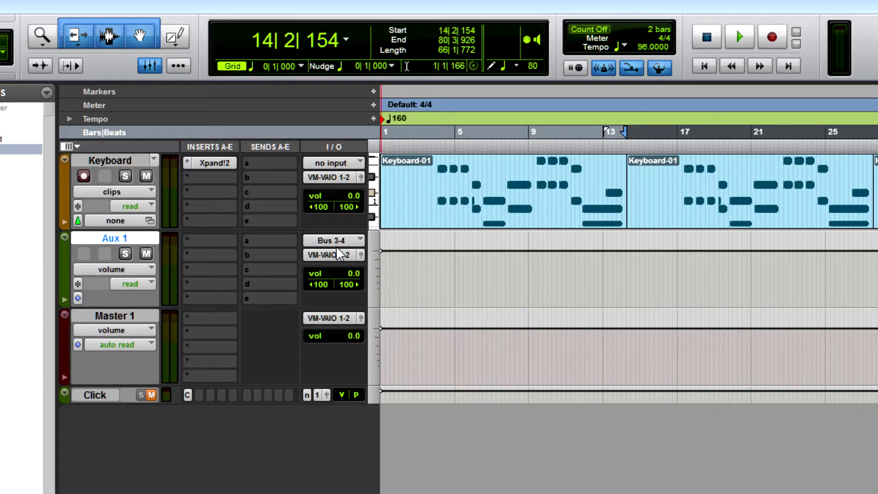
{"action": "mouse_move", "coordinate": [333, 242]}
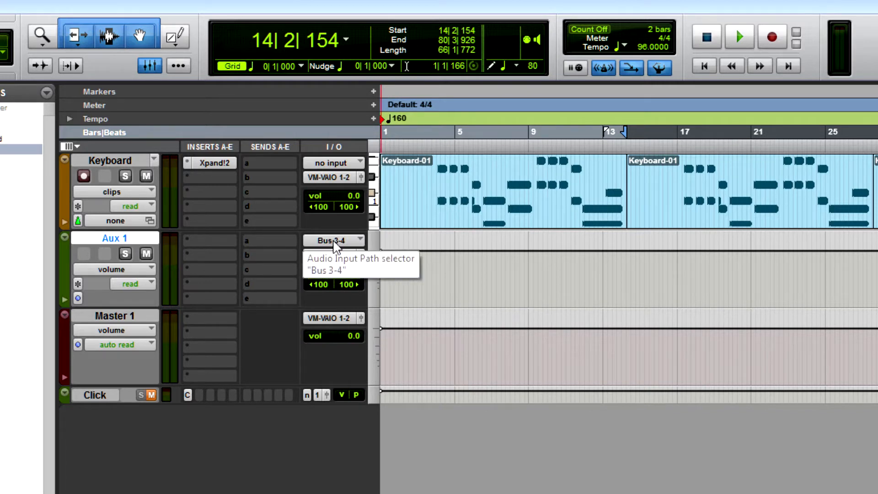
{"action": "mouse_move", "coordinate": [269, 166]}
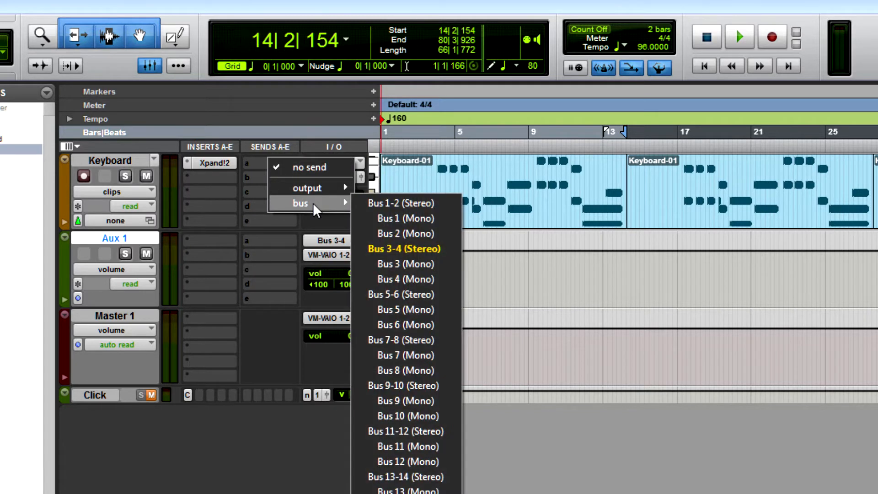
{"action": "mouse_move", "coordinate": [405, 263]}
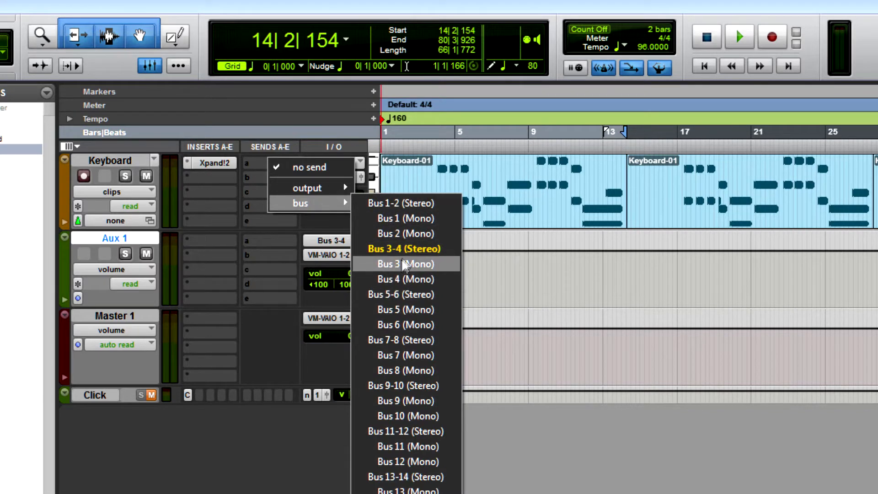
{"action": "mouse_move", "coordinate": [404, 256]}
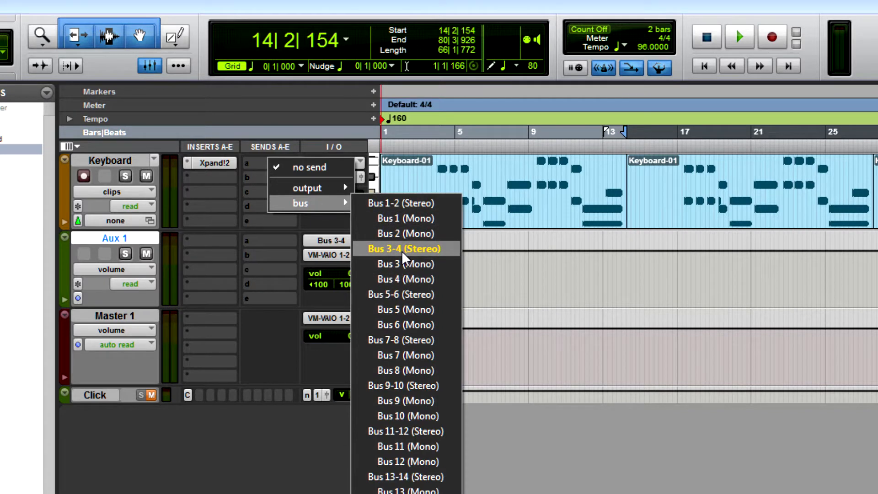
- Assign Keyboard's Send A to Bus 3-4 at 0.0 dB and close the send window
{"action": "left_click", "coordinate": [403, 248]}
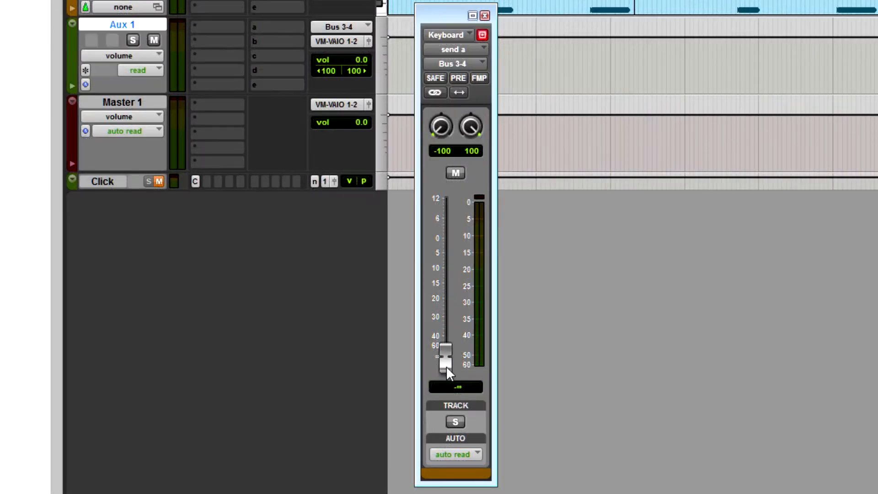
{"action": "left_click_drag", "start_coordinate": [446, 358], "coordinate": [445, 244]}
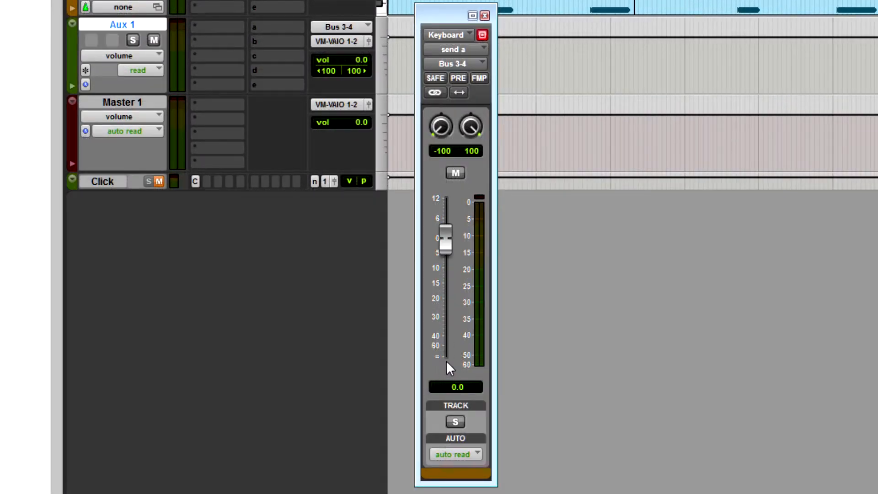
{"action": "mouse_move", "coordinate": [437, 323]}
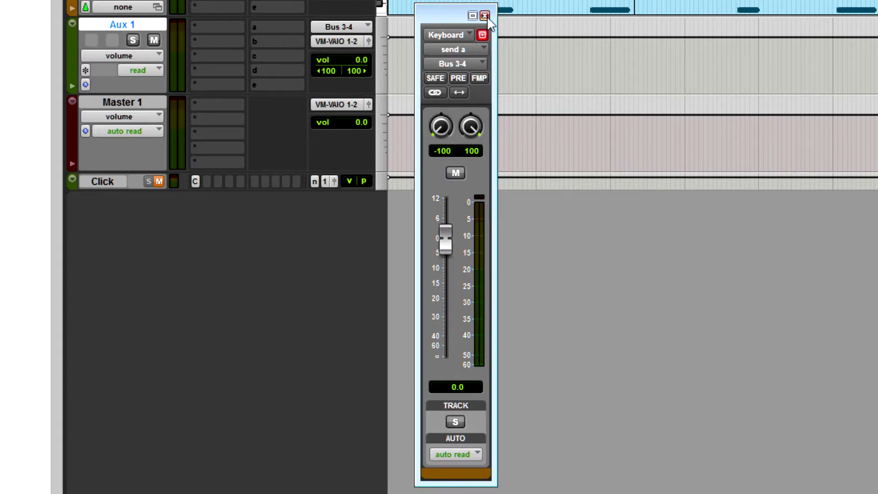
{"action": "left_click", "coordinate": [486, 13]}
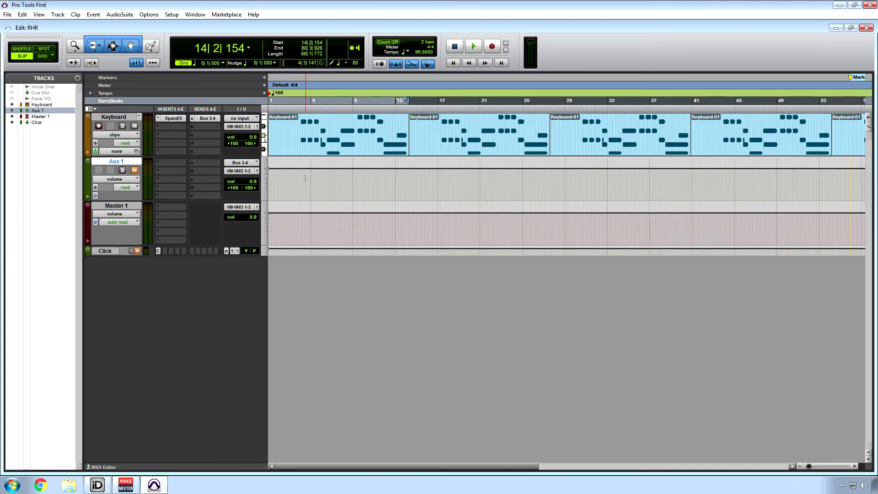
- Play from bar 4, toggling Aux 1's mute on and off to compare
{"action": "left_click", "coordinate": [473, 45]}
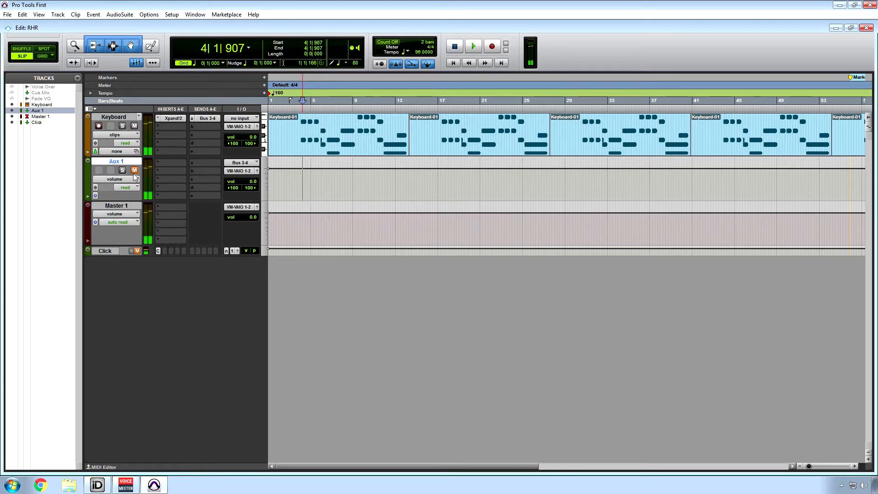
{"action": "left_click", "coordinate": [472, 45]}
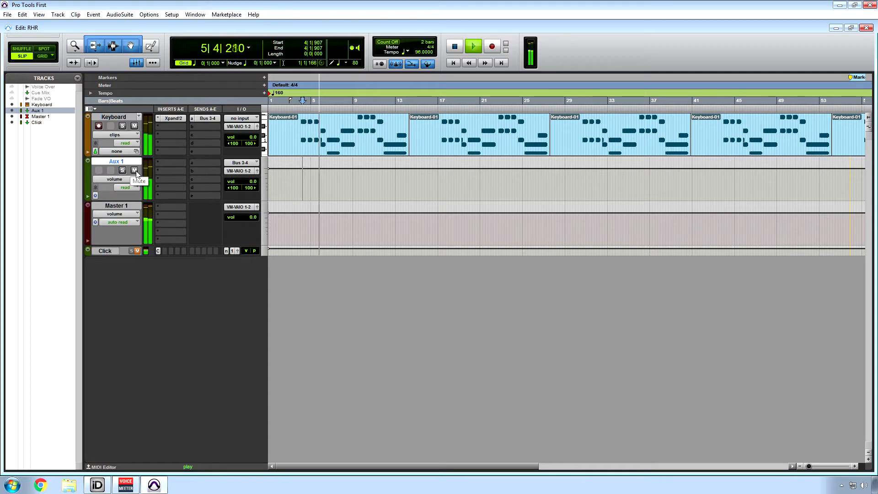
{"action": "left_click", "coordinate": [452, 45]}
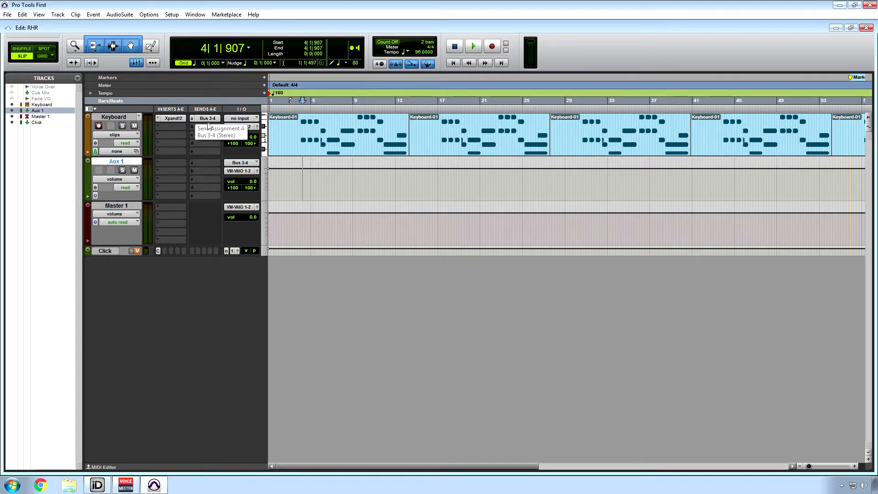
- Remove Keyboard's send and route its output to Bus 3-4 instead
{"action": "left_click", "coordinate": [220, 135]}
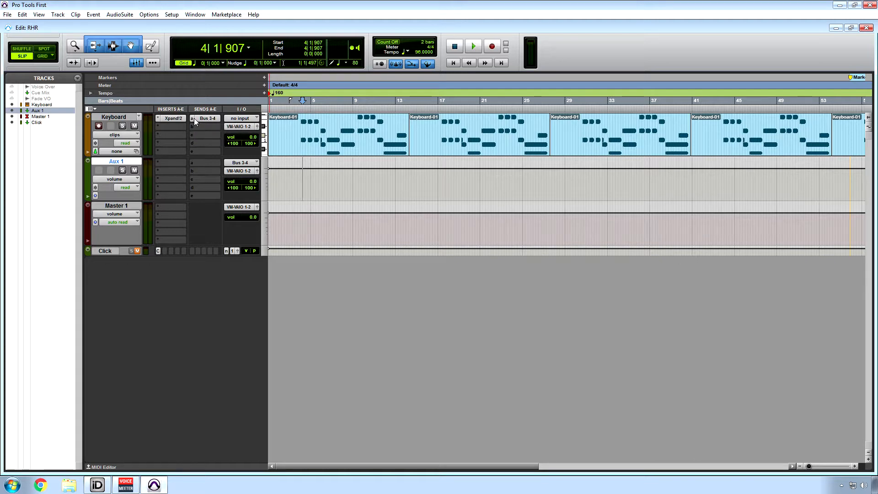
{"action": "right_click", "coordinate": [205, 118]}
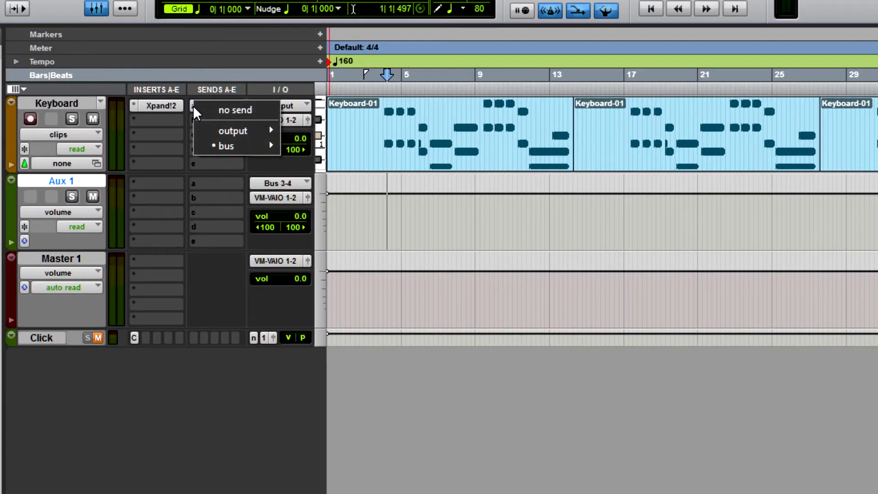
{"action": "left_click", "coordinate": [234, 110]}
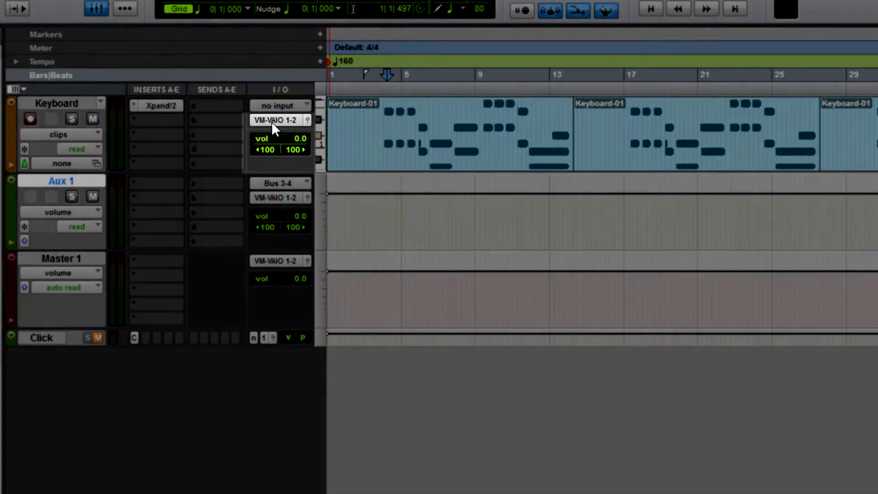
{"action": "left_click", "coordinate": [280, 120]}
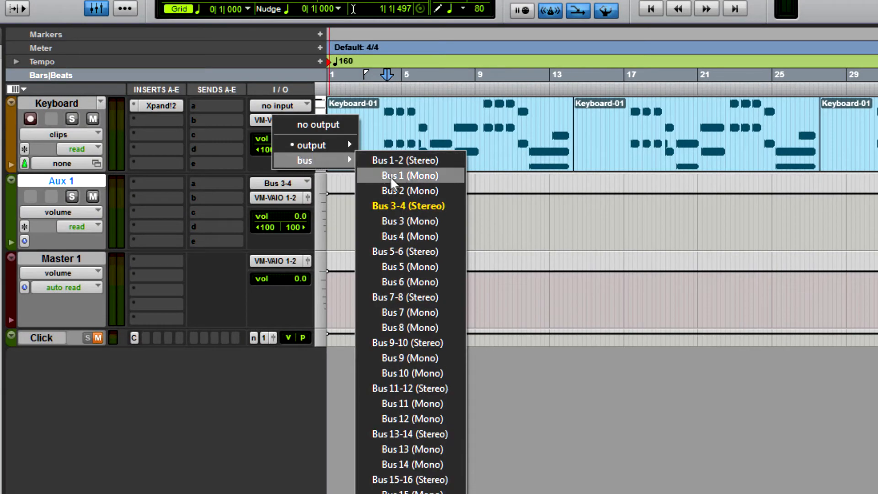
{"action": "left_click", "coordinate": [408, 206]}
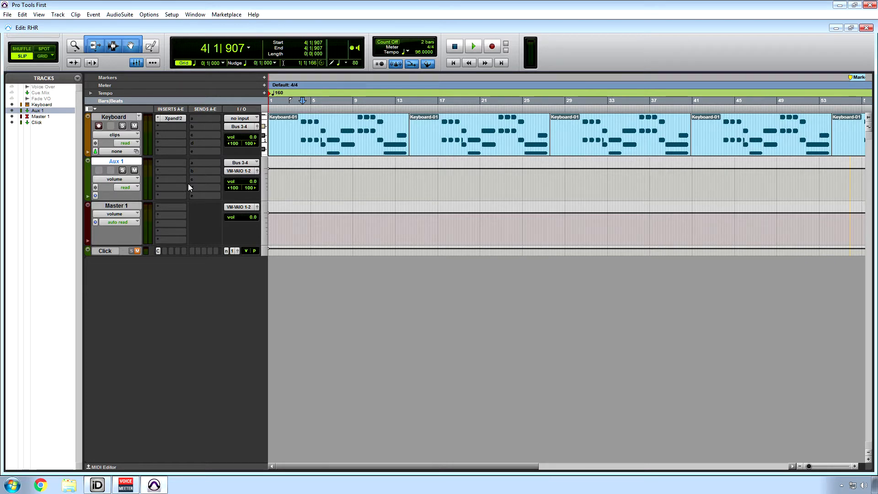
{"action": "left_click", "coordinate": [19, 14]}
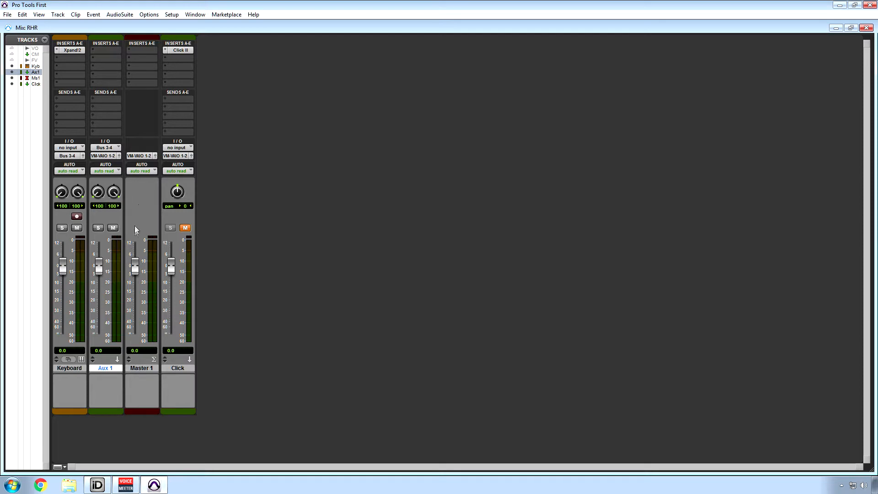
{"action": "mouse_move", "coordinate": [153, 215]}
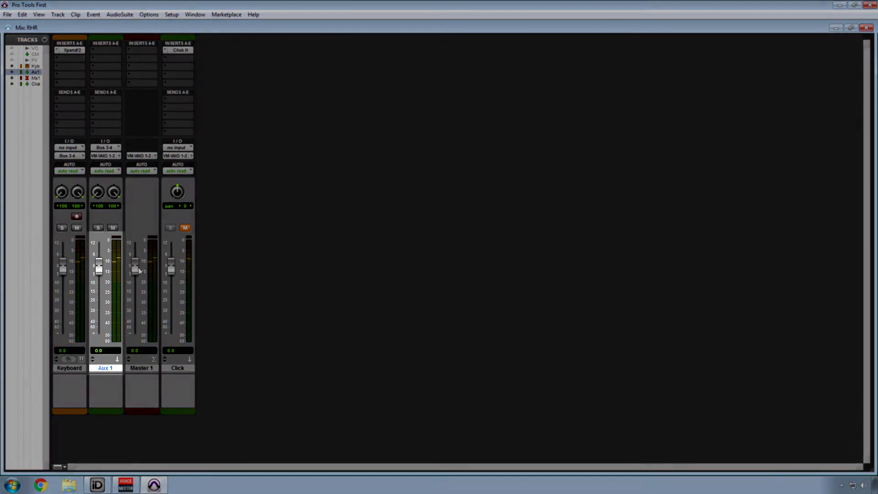
{"action": "left_click_drag", "start_coordinate": [99, 268], "coordinate": [99, 307]}
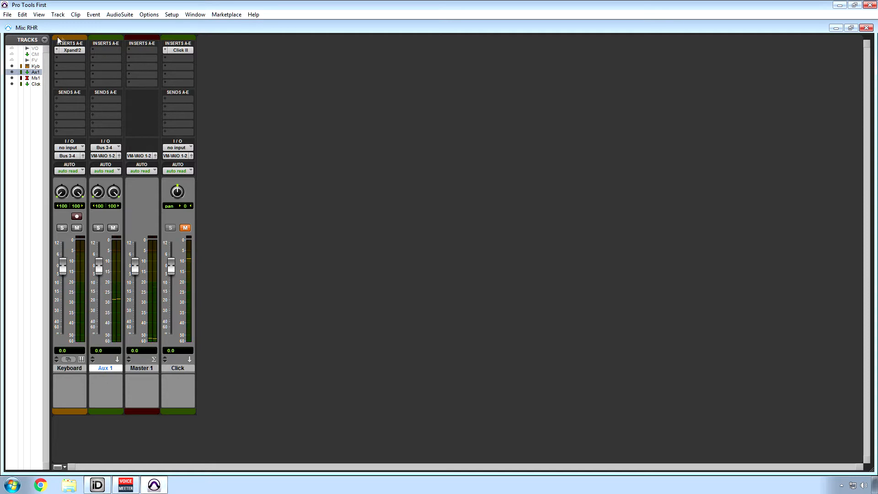
{"action": "mouse_move", "coordinate": [44, 39]}
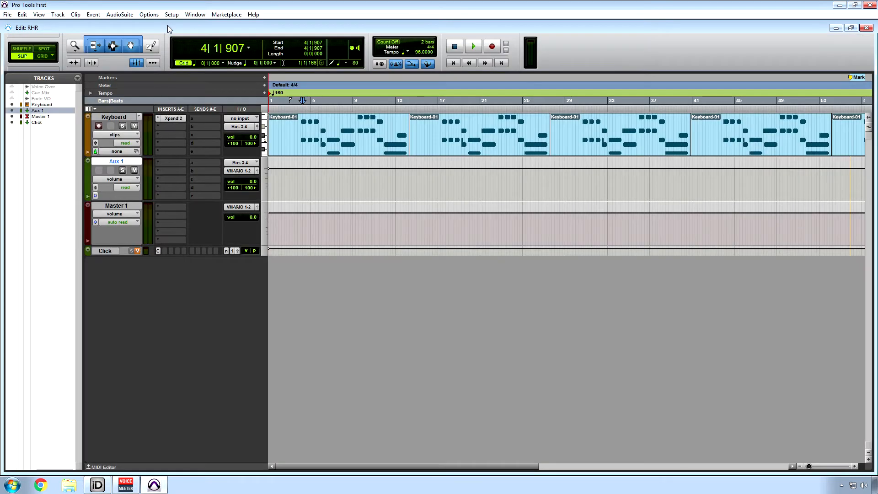
- Create one new stereo Audio track, Audio 1
{"action": "left_click", "coordinate": [58, 15]}
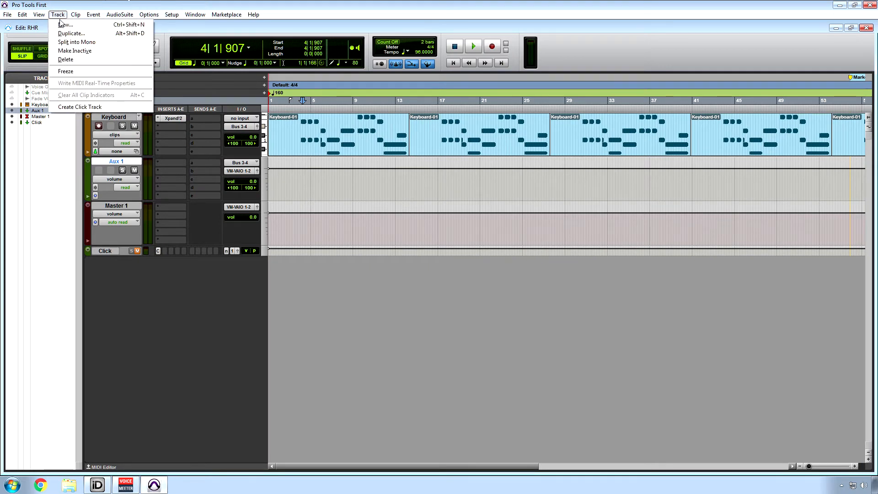
{"action": "left_click", "coordinate": [66, 25]}
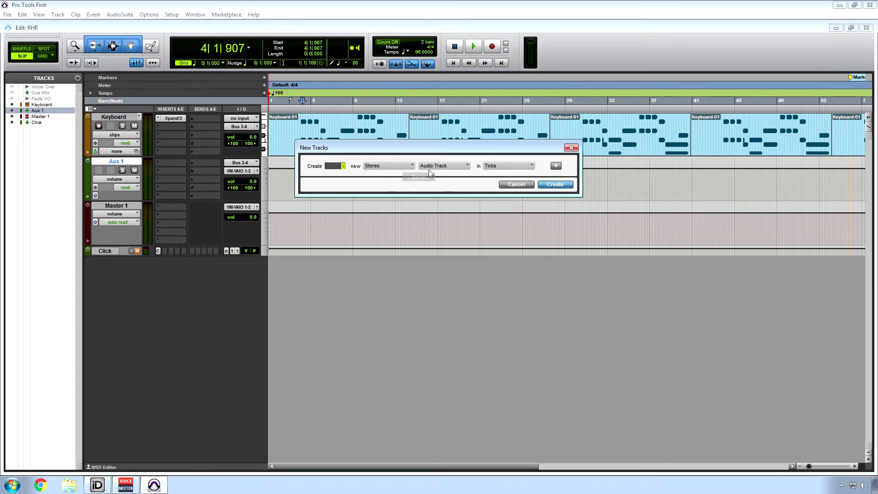
{"action": "left_click", "coordinate": [444, 166]}
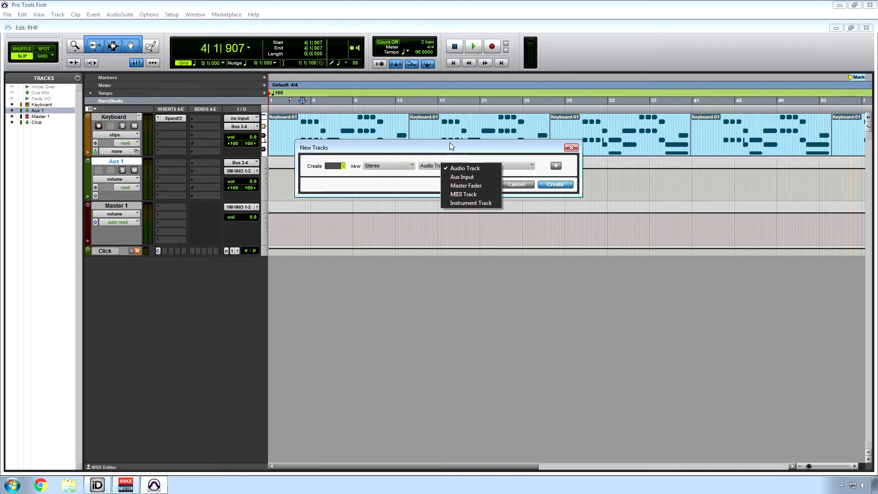
{"action": "left_click", "coordinate": [464, 169]}
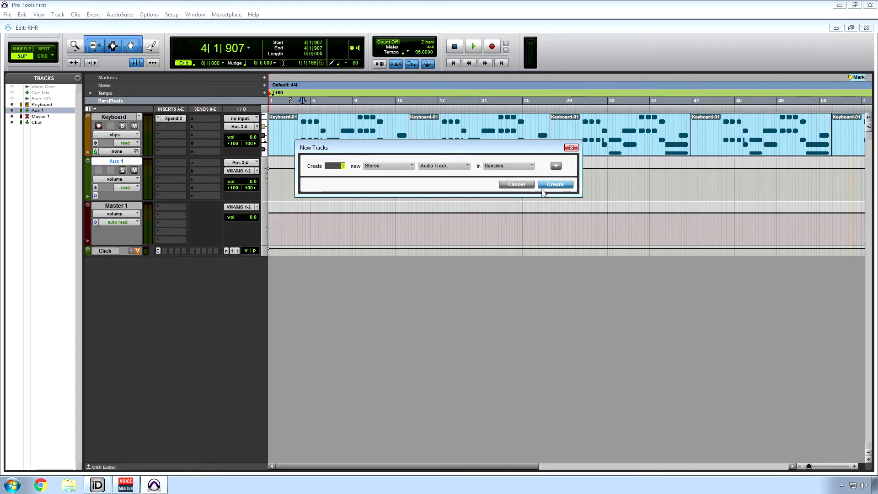
{"action": "left_click", "coordinate": [555, 184]}
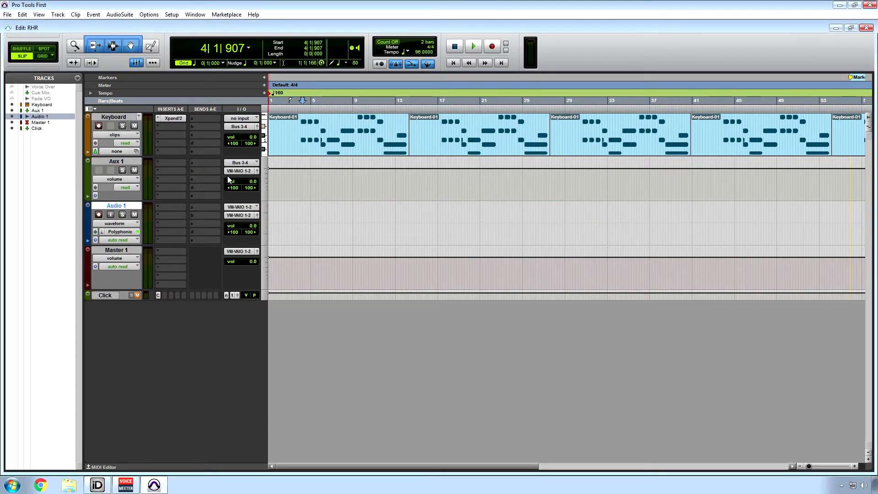
- Set Audio 1's input and Keyboard's output both to Bus 1-2
{"action": "left_click", "coordinate": [241, 162]}
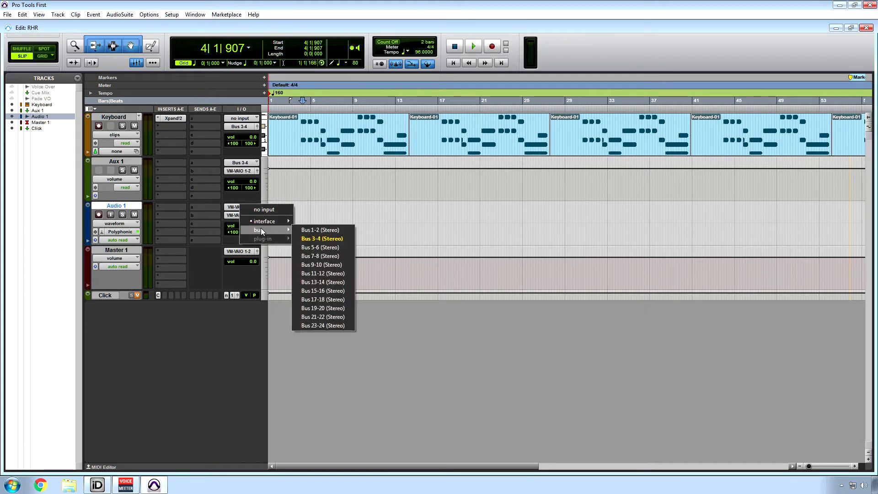
{"action": "left_click", "coordinate": [320, 230]}
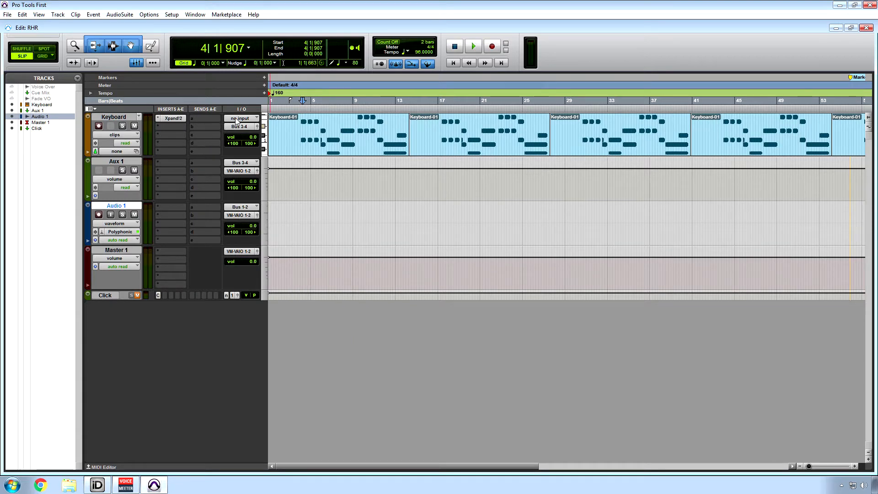
{"action": "left_click", "coordinate": [241, 118]}
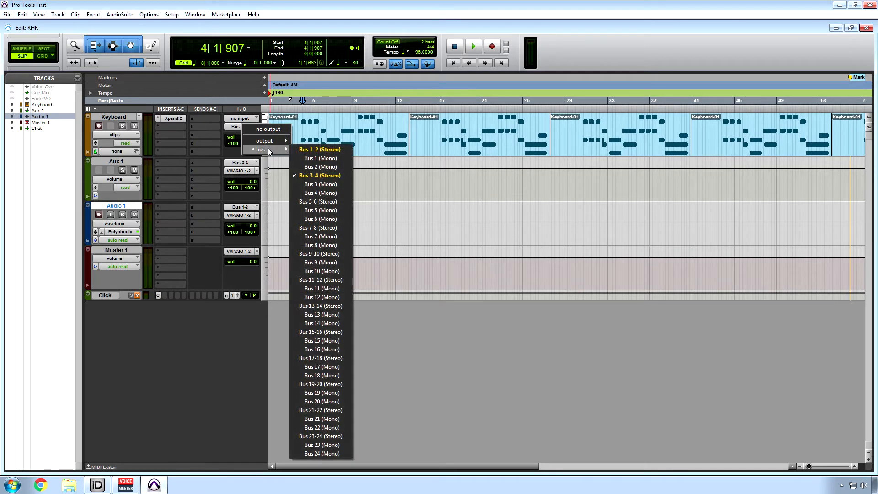
{"action": "left_click", "coordinate": [319, 149]}
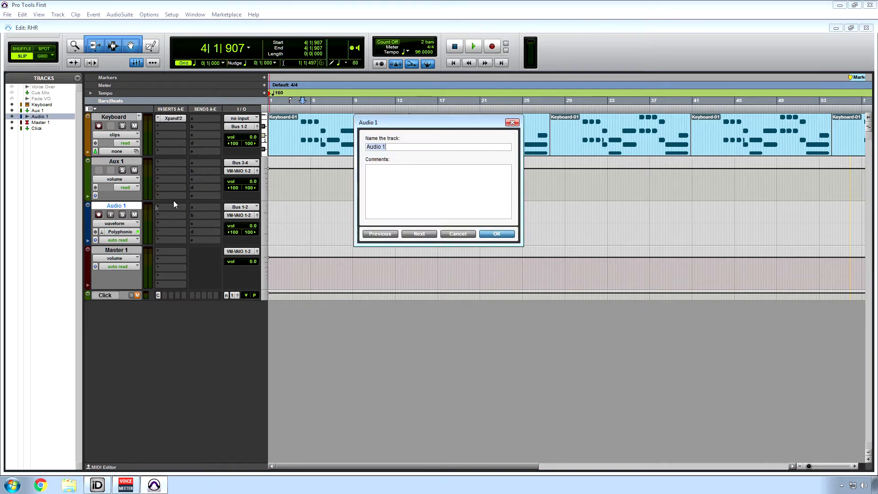
- Rename Audio 1 to 'MIDI Tracks'
{"action": "type", "text": "MIDI Tr"}
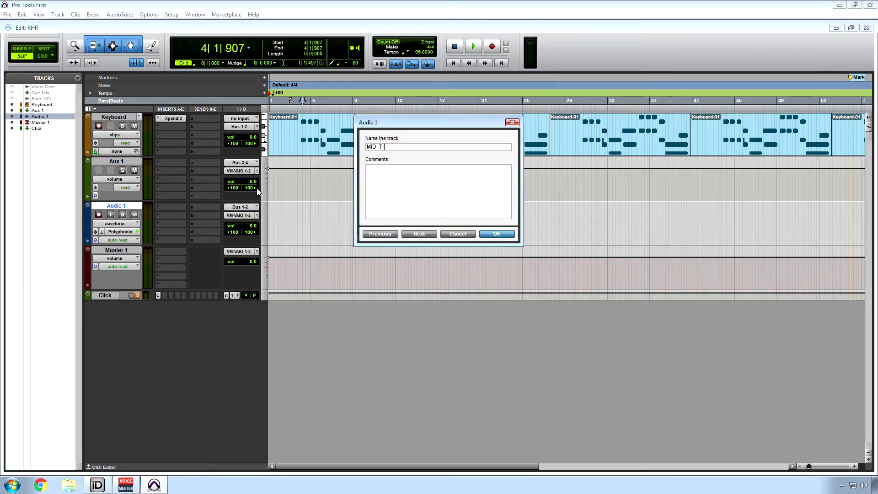
{"action": "left_click", "coordinate": [496, 233]}
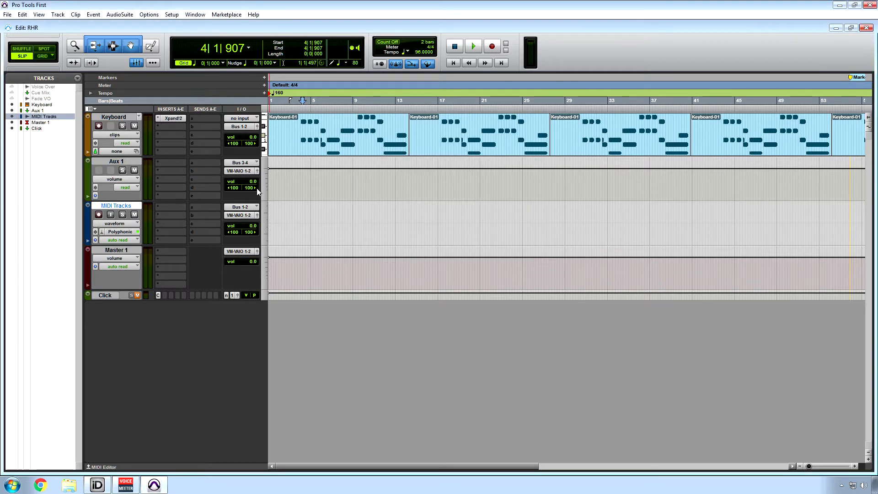
{"action": "mouse_move", "coordinate": [80, 230]}
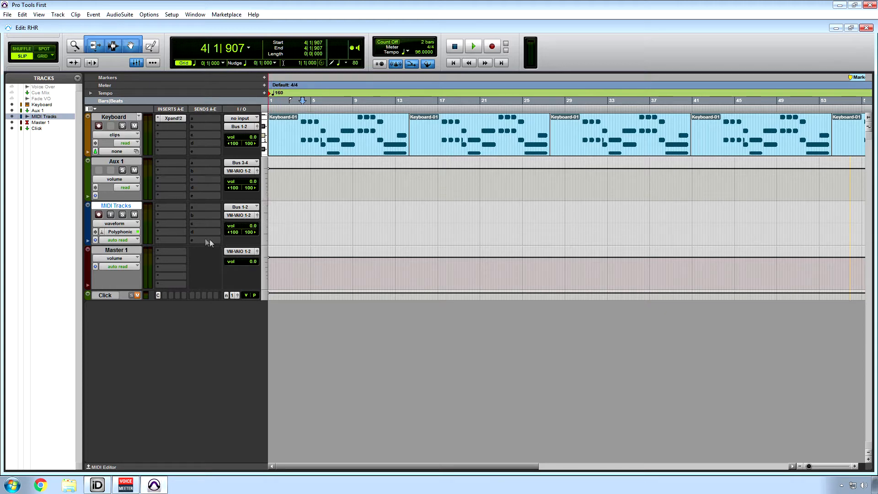
{"action": "mouse_move", "coordinate": [189, 238]}
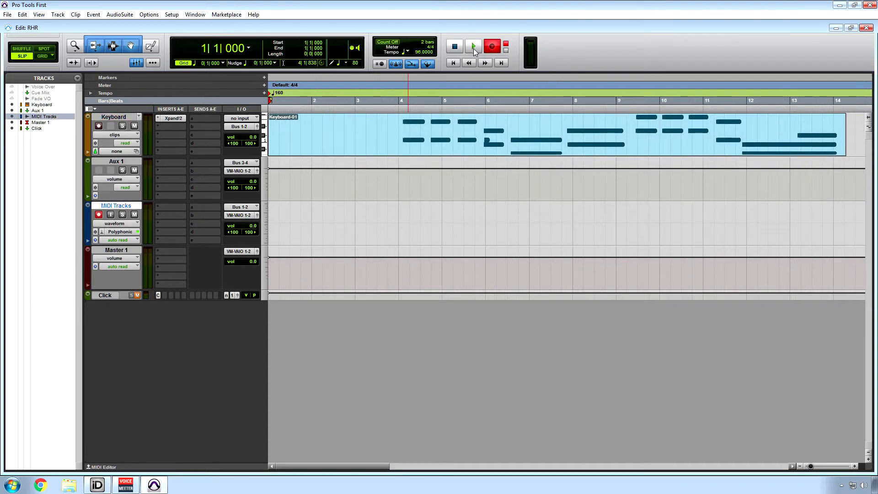
{"action": "mouse_move", "coordinate": [473, 50]}
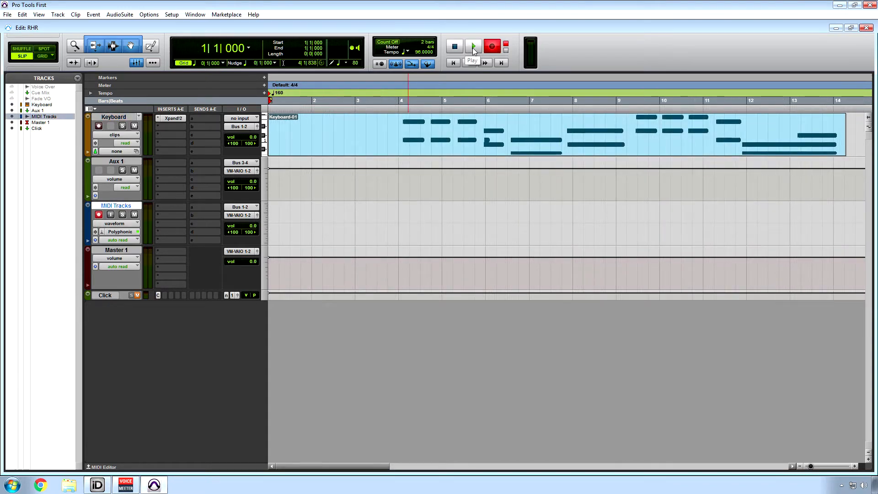
- Record the Keyboard part onto the MIDI Tracks track as MIDI Tracks_01
{"action": "left_click", "coordinate": [472, 46]}
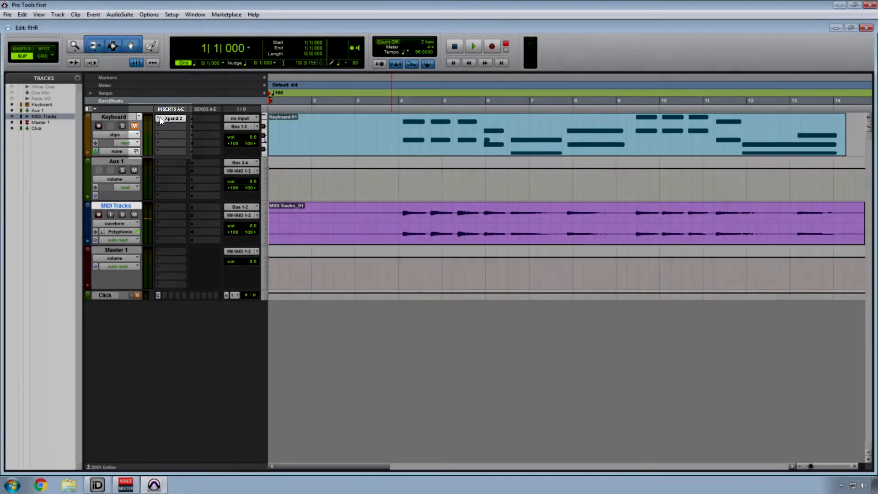
- Open the Xpand2 insert options, then play from bar 3 and stop playback
{"action": "right_click", "coordinate": [170, 118]}
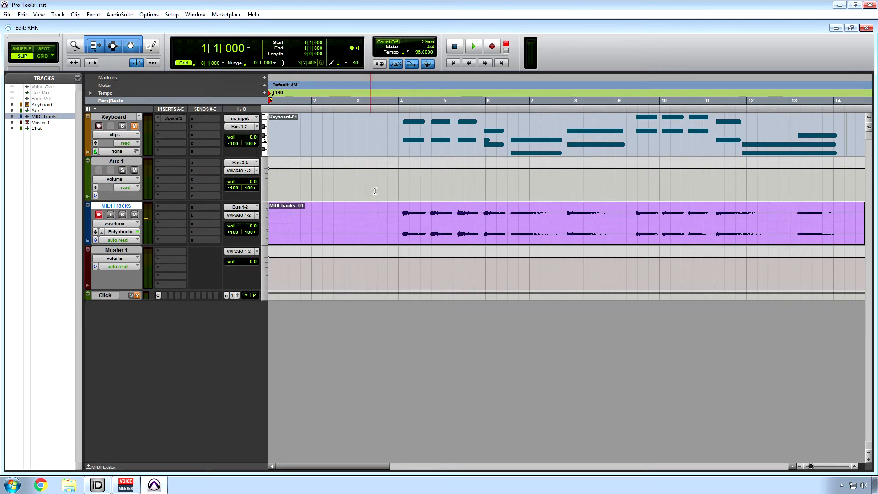
{"action": "left_click", "coordinate": [473, 46]}
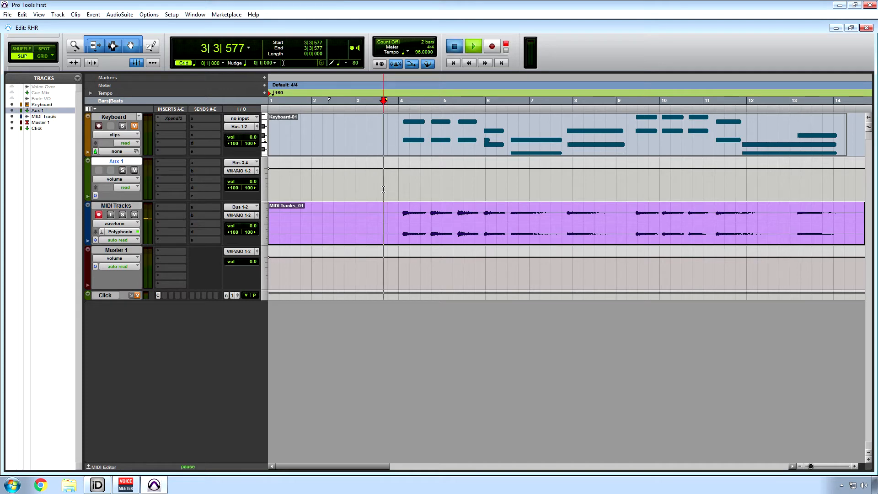
{"action": "left_click", "coordinate": [472, 45]}
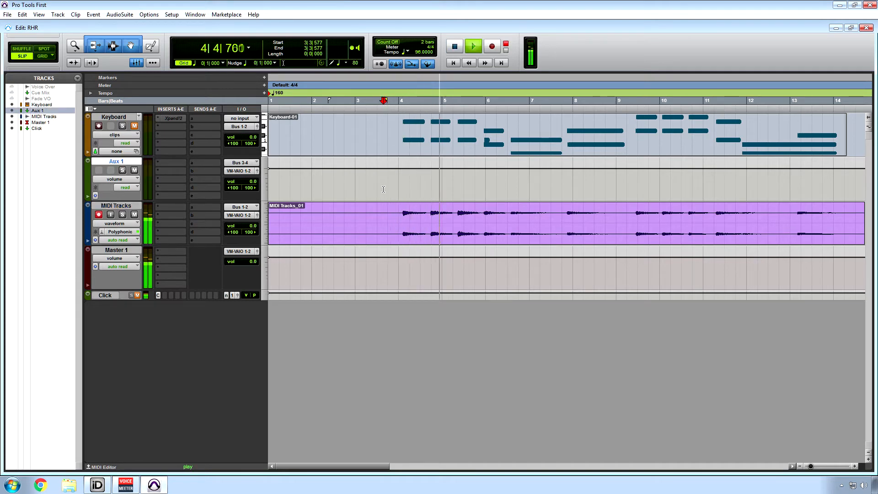
{"action": "left_click", "coordinate": [454, 46]}
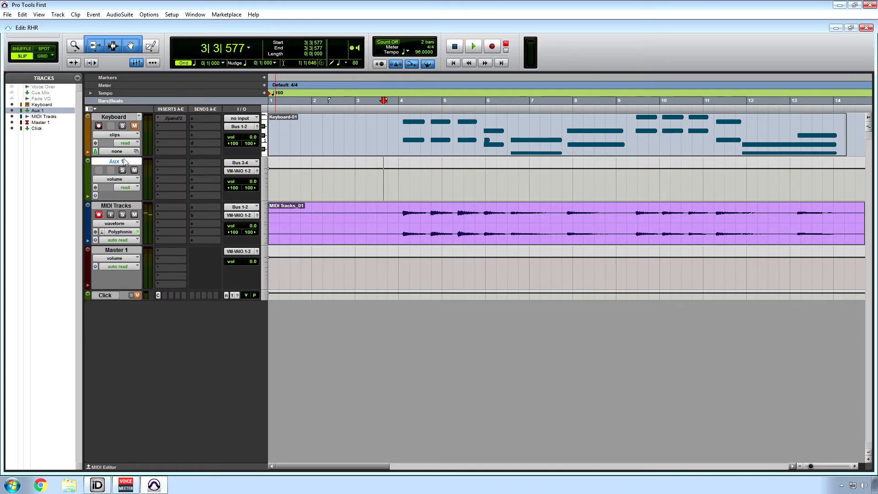
- Insert EQ3 7-Band on Keyboard slot b and browse its factory preset folders
{"action": "left_click", "coordinate": [170, 118]}
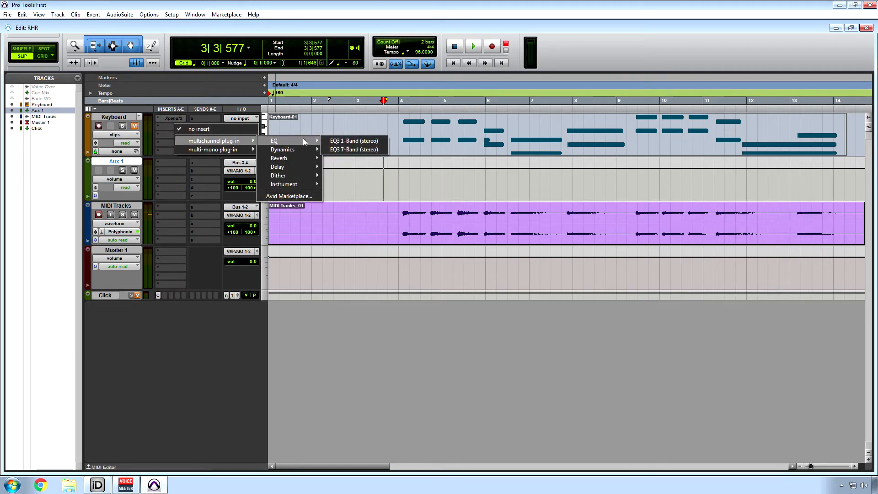
{"action": "left_click", "coordinate": [354, 149]}
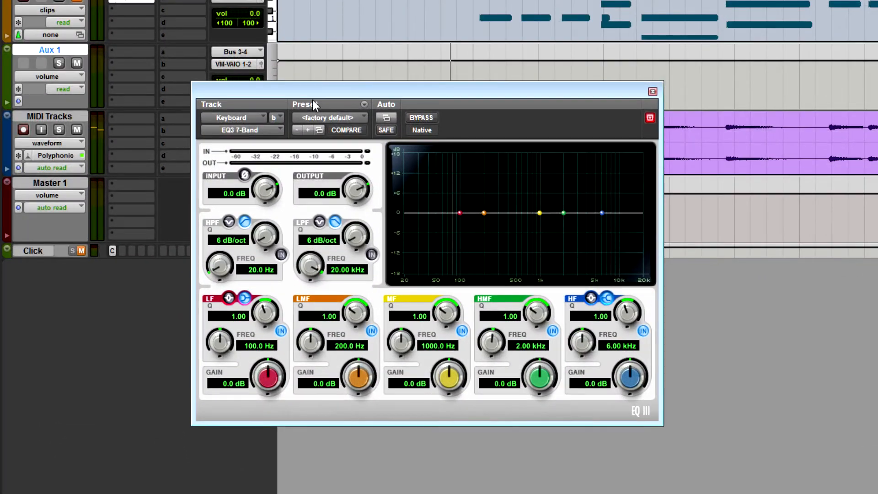
{"action": "mouse_move", "coordinate": [332, 120]}
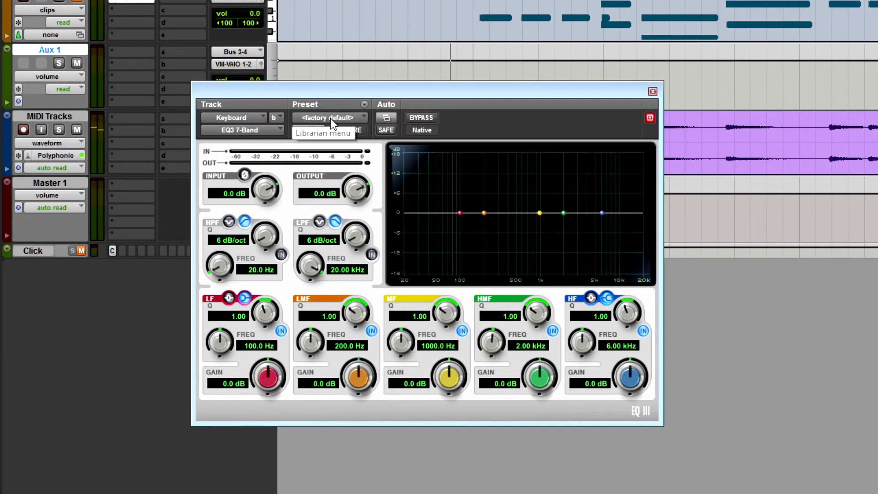
{"action": "left_click", "coordinate": [329, 118]}
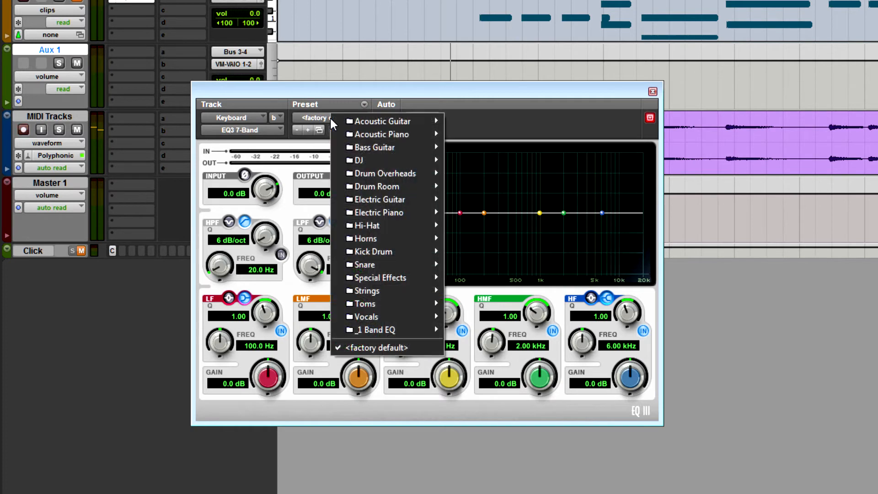
{"action": "mouse_move", "coordinate": [376, 186]}
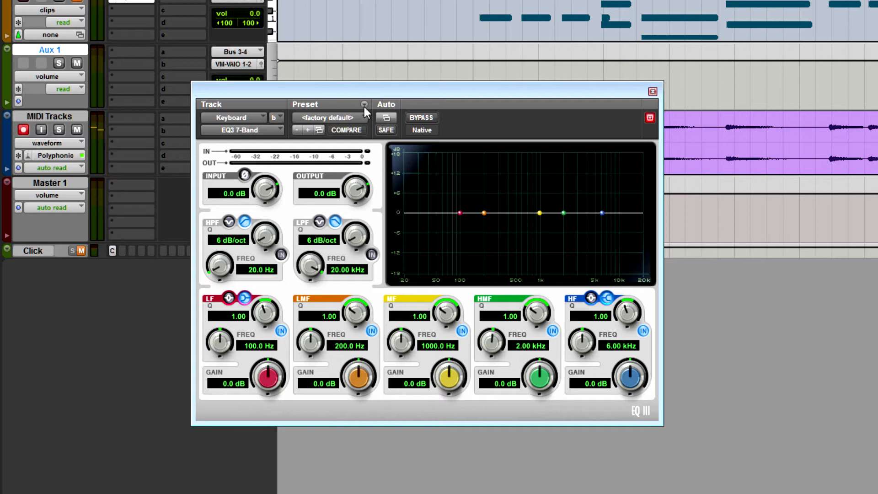
{"action": "left_click", "coordinate": [363, 105]}
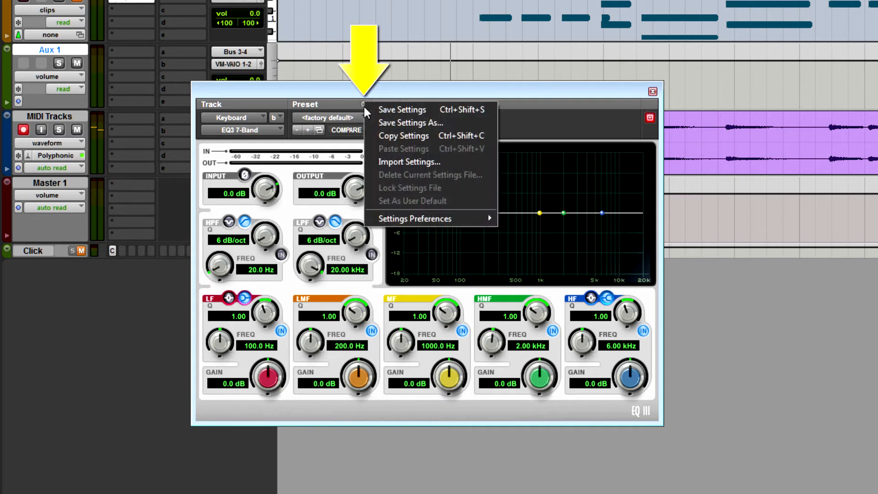
{"action": "mouse_move", "coordinate": [409, 127]}
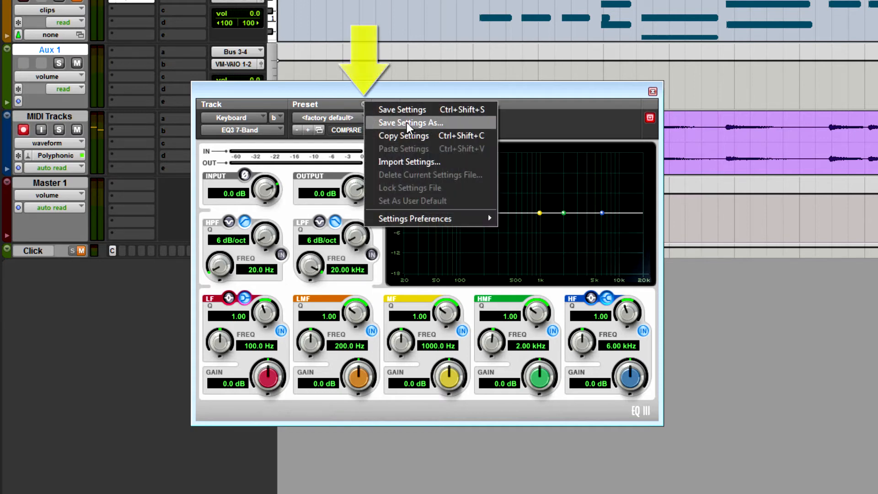
{"action": "left_click", "coordinate": [410, 123]}
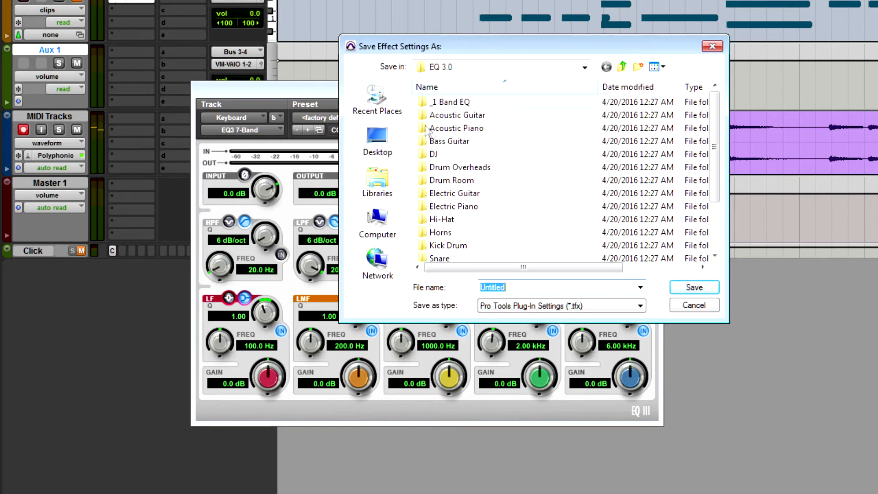
{"action": "mouse_move", "coordinate": [693, 308]}
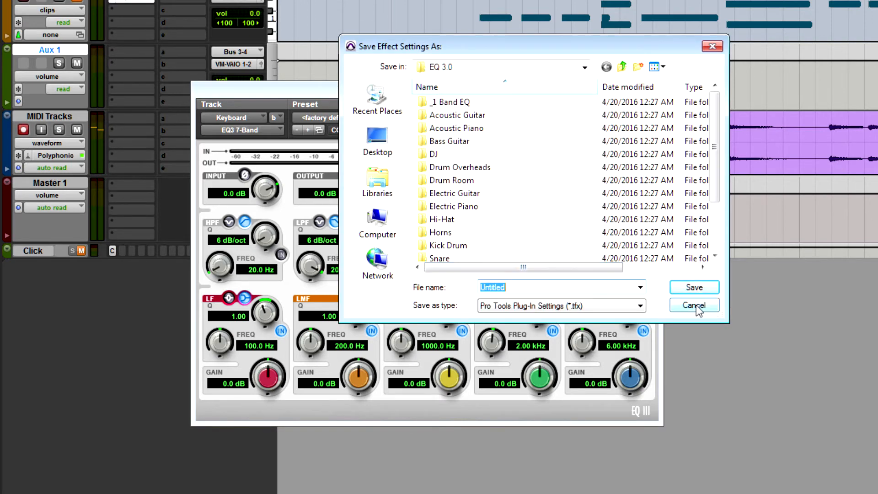
{"action": "left_click", "coordinate": [694, 305]}
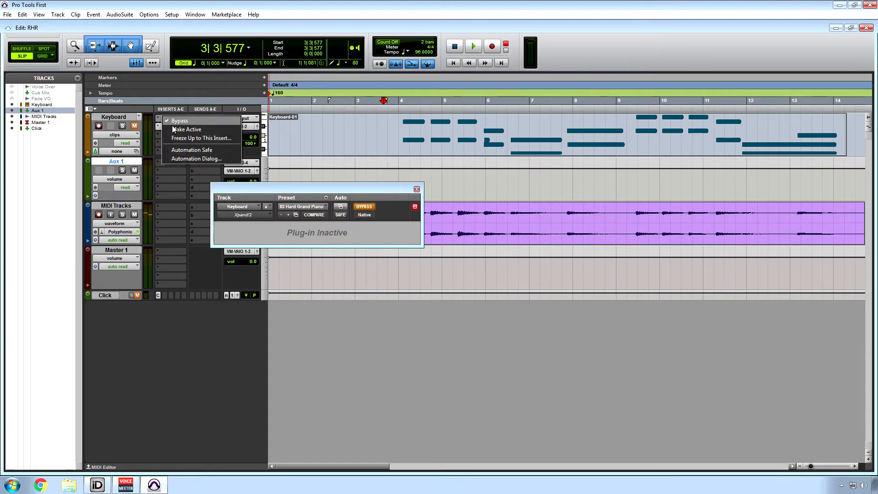
- Make the Keyboard track's Xpand2 insert active, showing Hard Grand Piano
{"action": "left_click", "coordinate": [186, 129]}
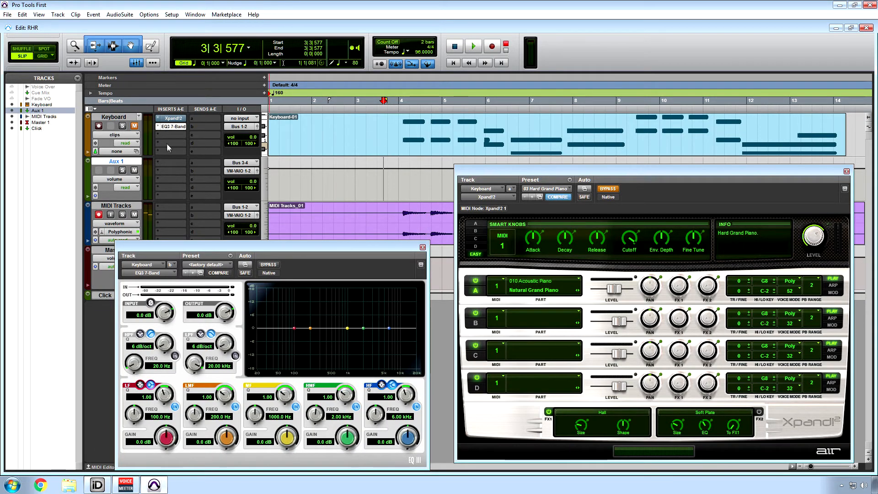
- Insert D-Verb (stereo) reverb on Keyboard insert slot c
{"action": "left_click", "coordinate": [170, 135]}
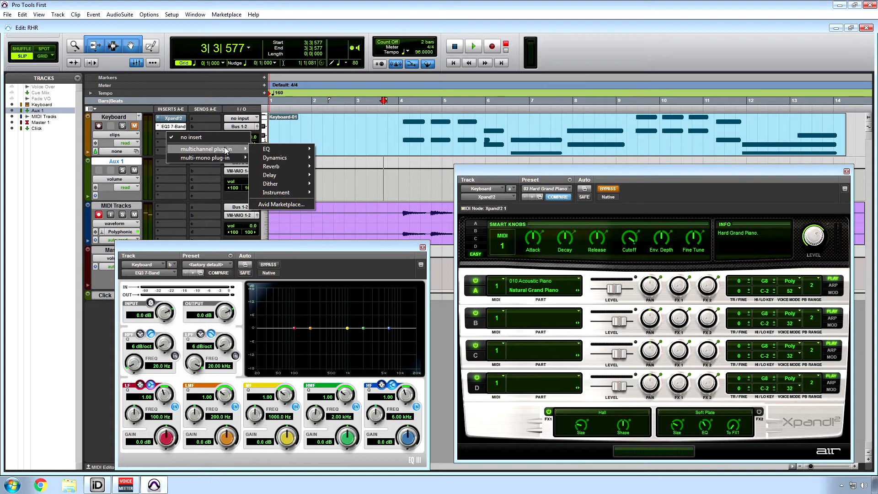
{"action": "mouse_move", "coordinate": [266, 149]}
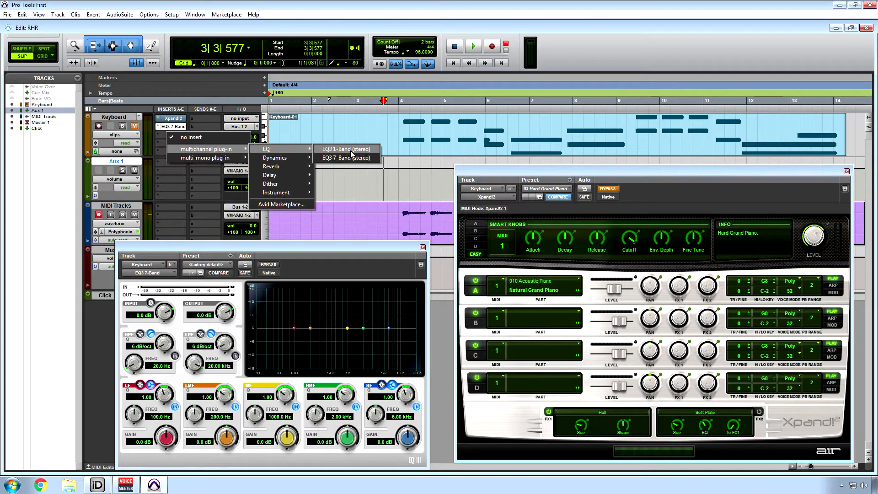
{"action": "mouse_move", "coordinate": [271, 166]}
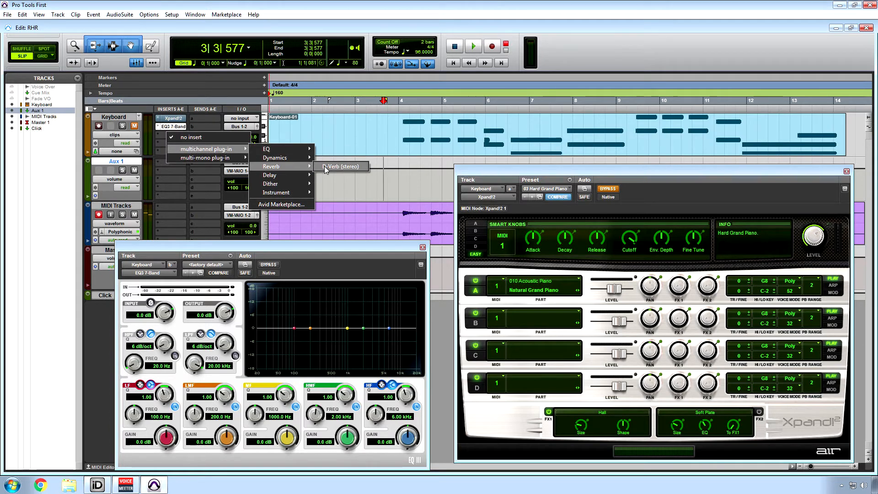
{"action": "left_click", "coordinate": [340, 166]}
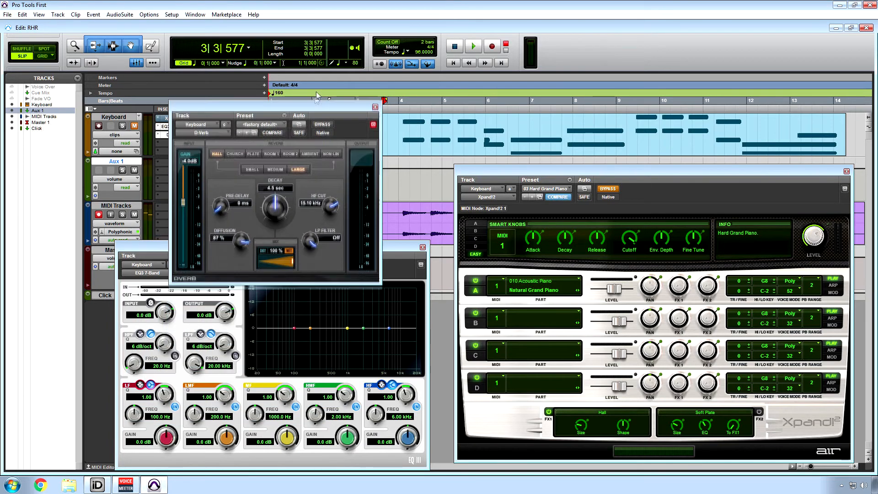
- Drag the D-Verb window clear of the EQ window
{"action": "left_click_drag", "start_coordinate": [274, 115], "coordinate": [332, 73]}
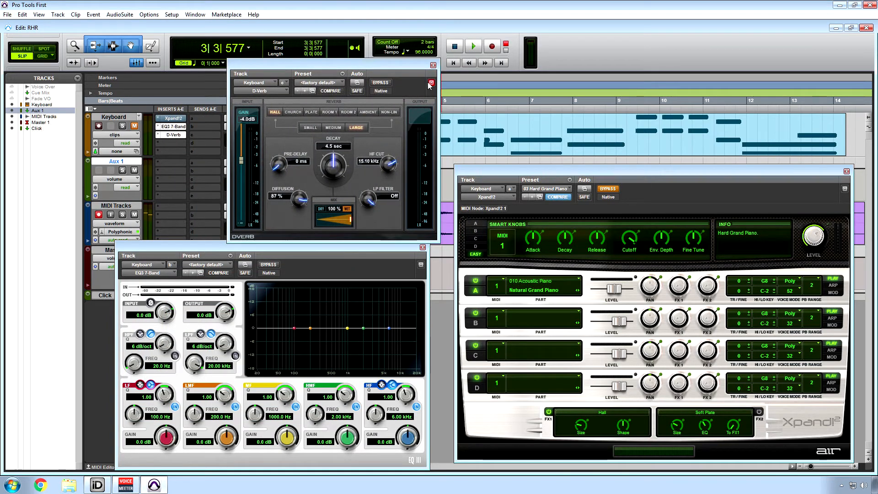
{"action": "mouse_move", "coordinate": [431, 83]}
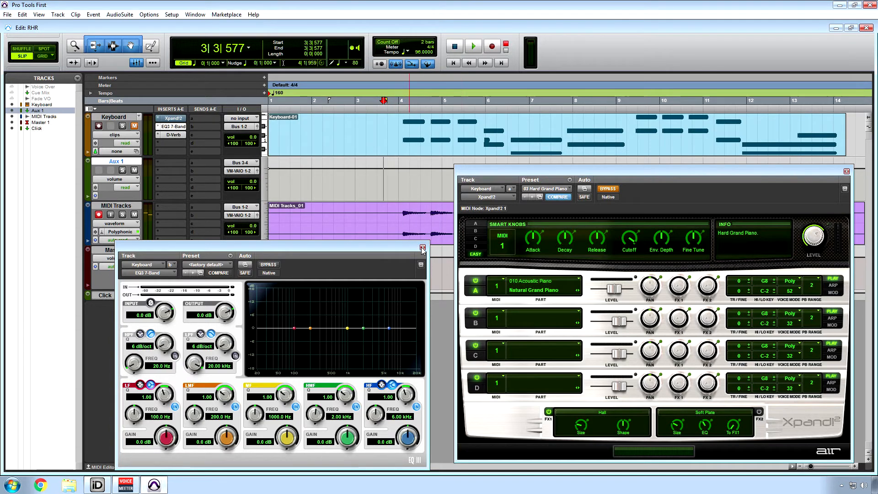
- Close the EQ3 7-Band plug-in window
{"action": "left_click", "coordinate": [422, 248]}
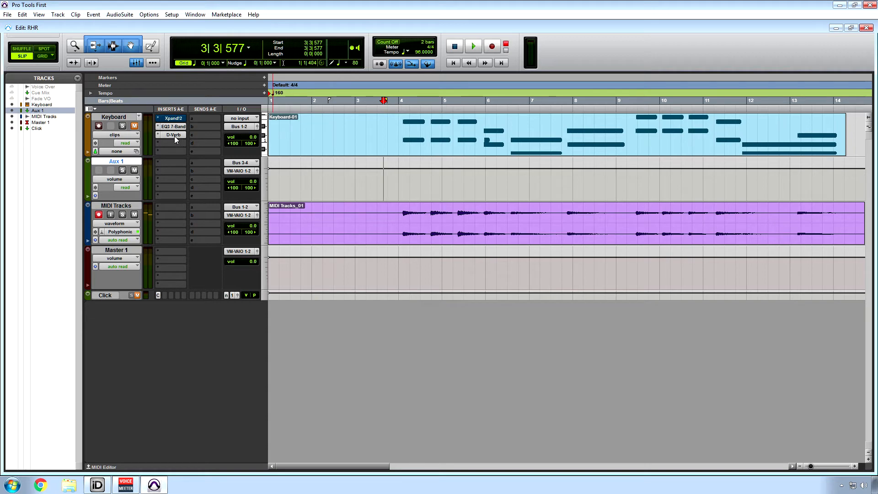
{"action": "mouse_move", "coordinate": [172, 126]}
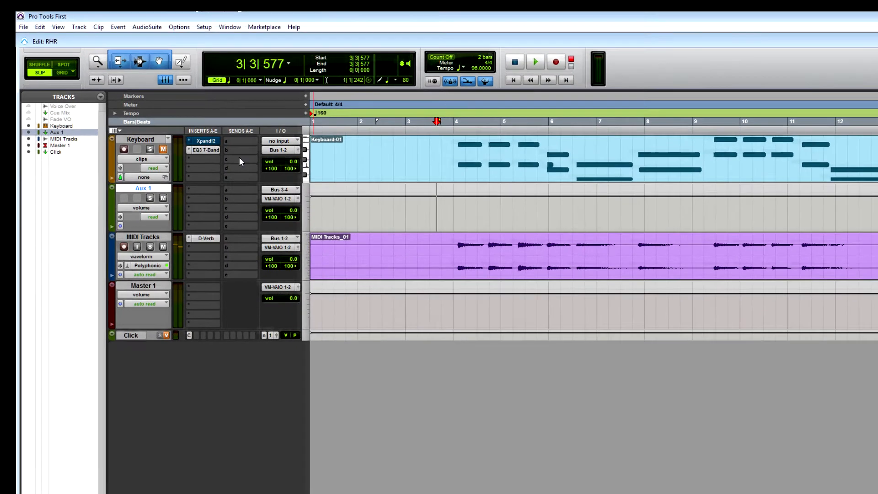
- Open the Export Audio Mix dialog from the File > Export menu
{"action": "left_click", "coordinate": [24, 26]}
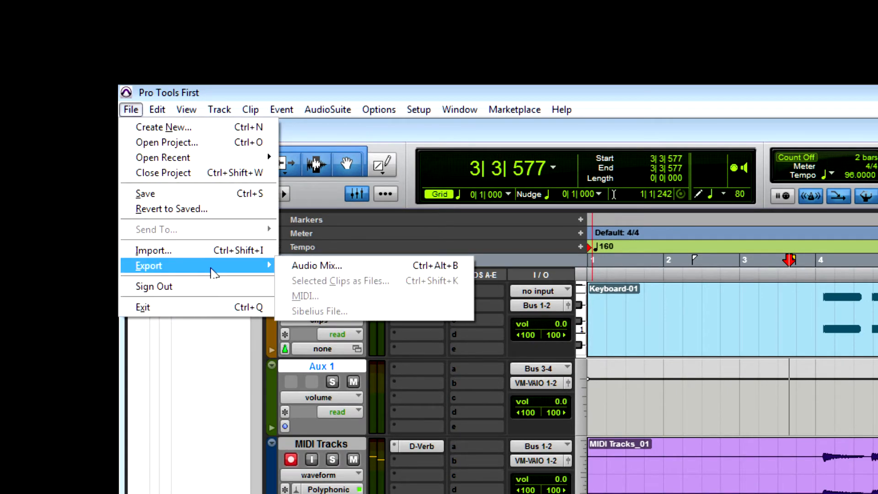
{"action": "mouse_move", "coordinate": [293, 266]}
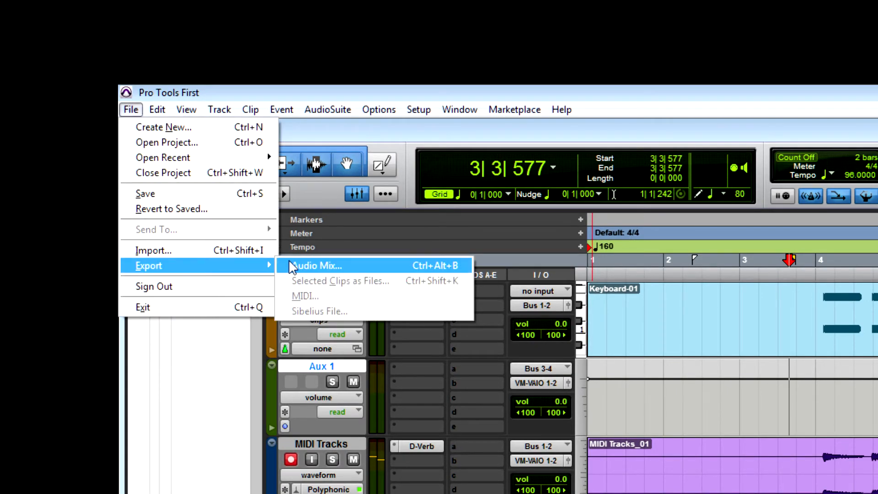
{"action": "left_click", "coordinate": [317, 266]}
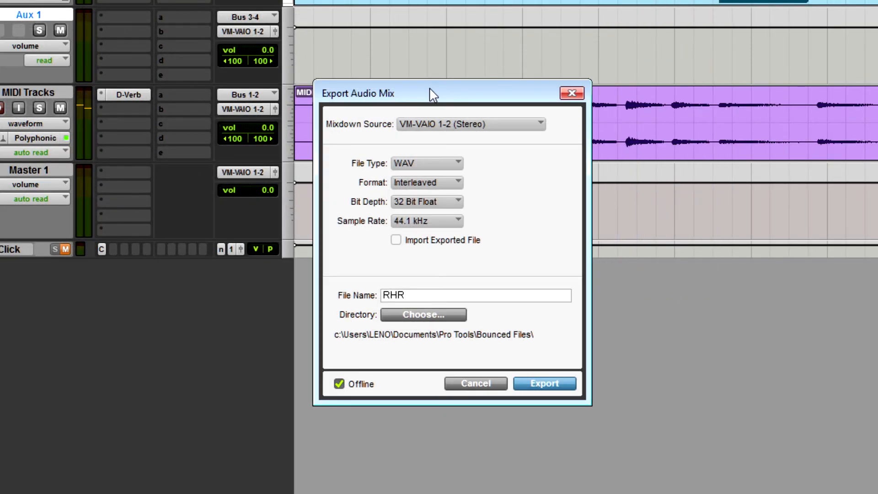
{"action": "mouse_move", "coordinate": [438, 169]}
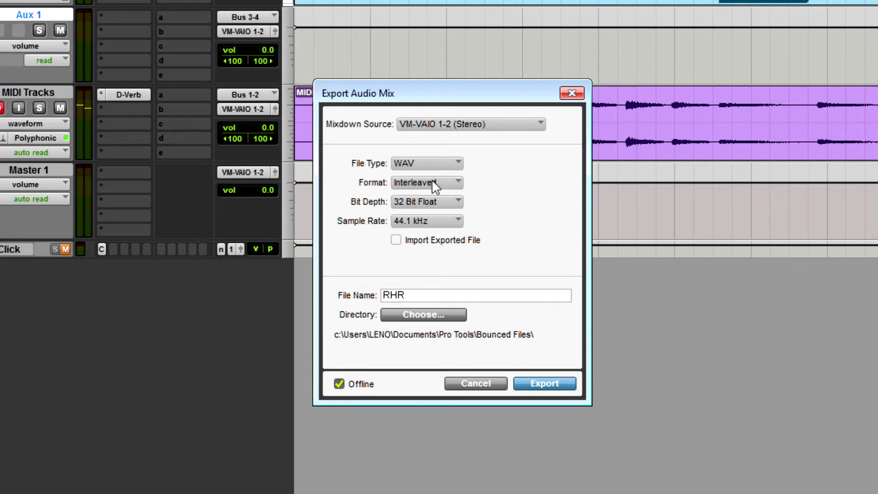
{"action": "left_click", "coordinate": [427, 182]}
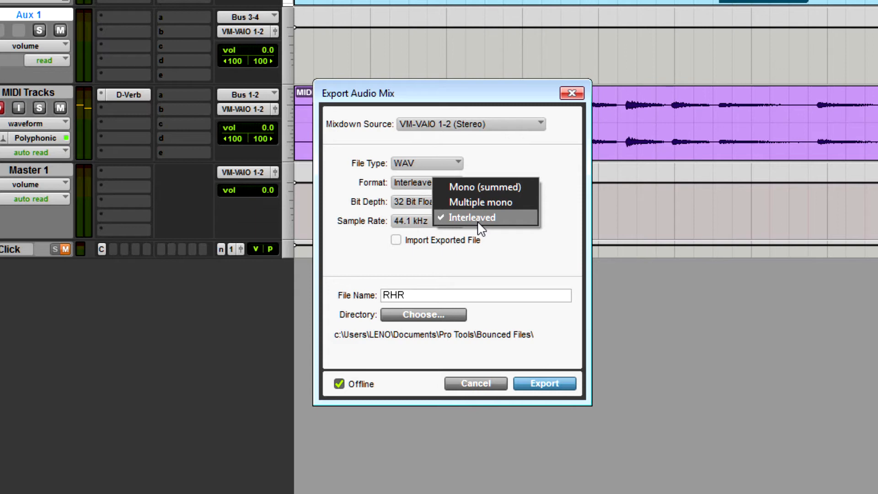
{"action": "mouse_move", "coordinate": [495, 209]}
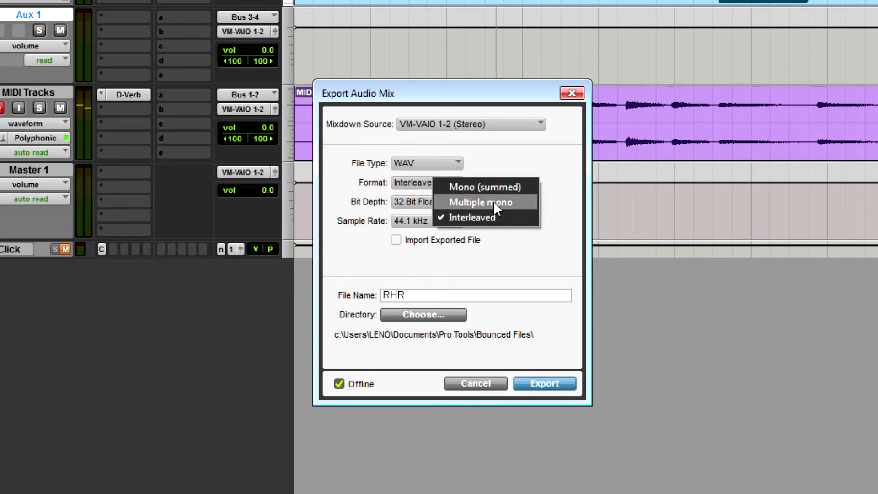
{"action": "left_click", "coordinate": [472, 217]}
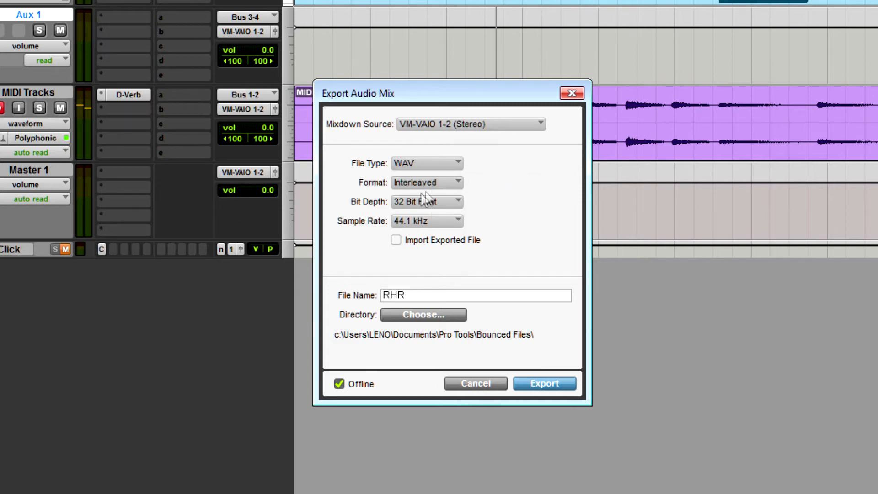
{"action": "left_click", "coordinate": [427, 201]}
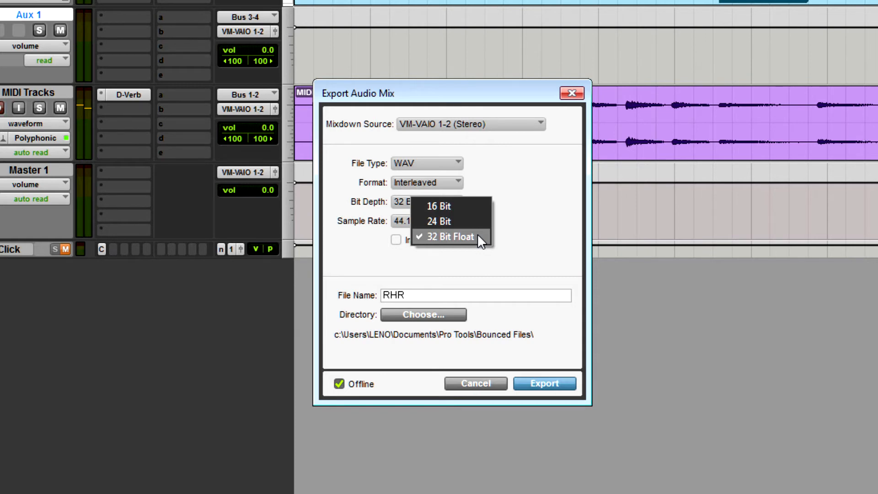
{"action": "left_click", "coordinate": [450, 236]}
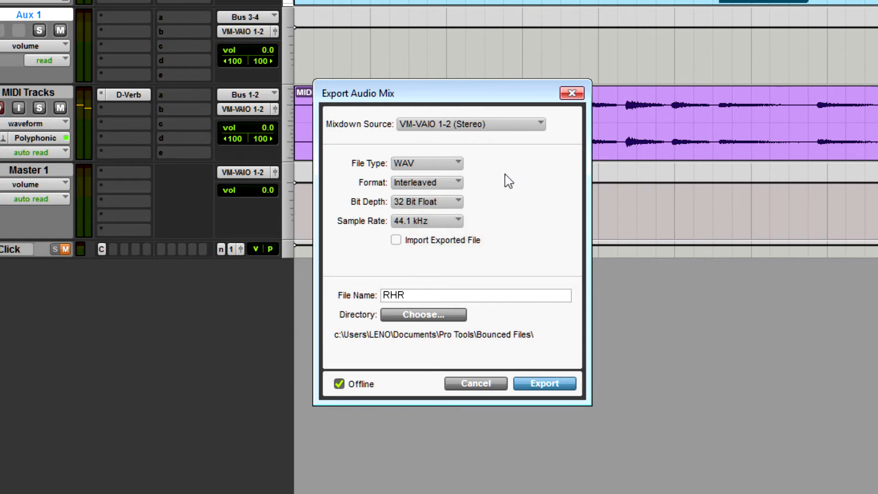
{"action": "left_click", "coordinate": [426, 202]}
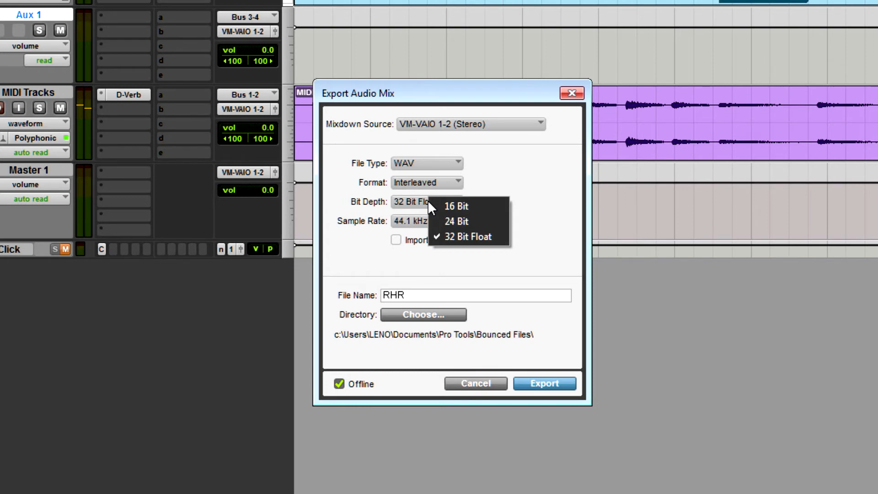
{"action": "mouse_move", "coordinate": [461, 225]}
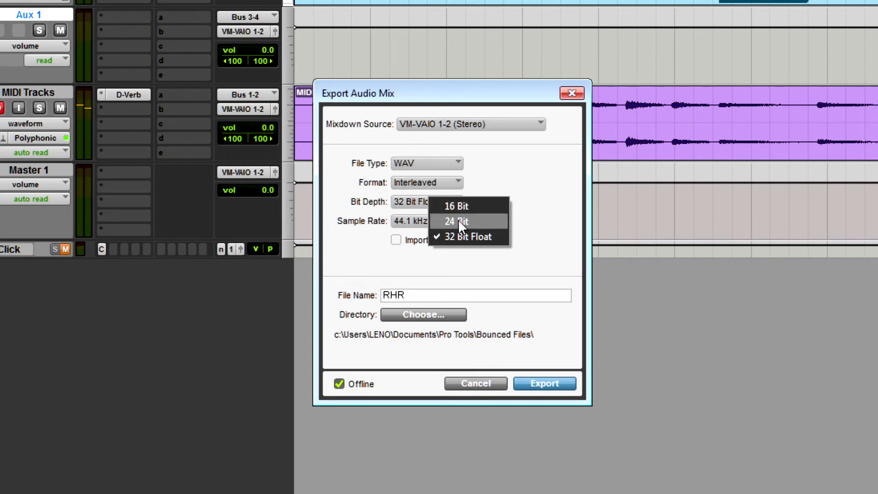
{"action": "left_click", "coordinate": [468, 237]}
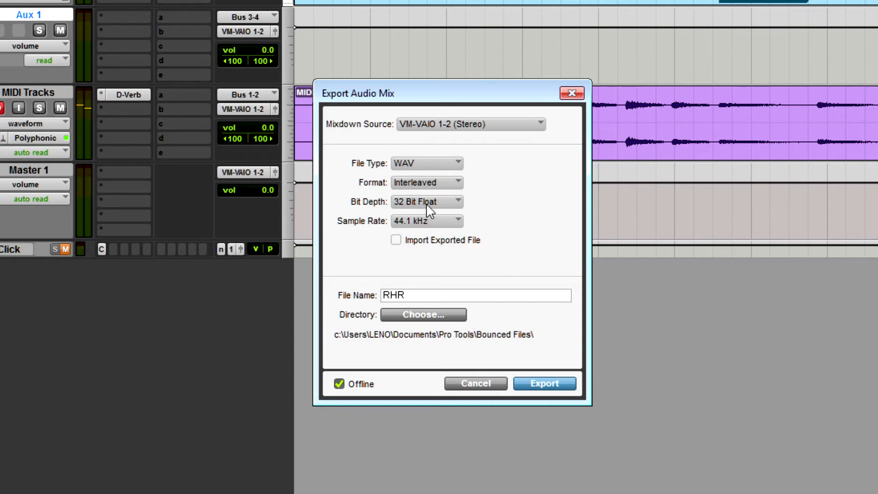
{"action": "left_click", "coordinate": [426, 202]}
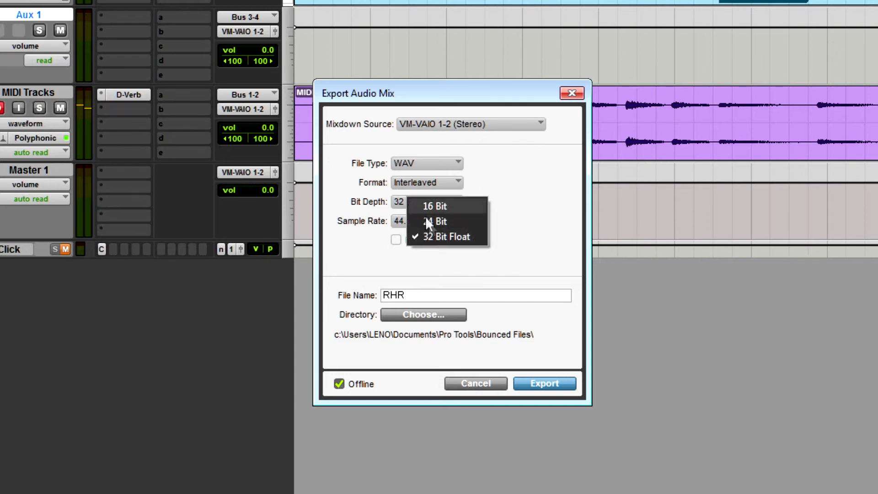
{"action": "left_click", "coordinate": [446, 237]}
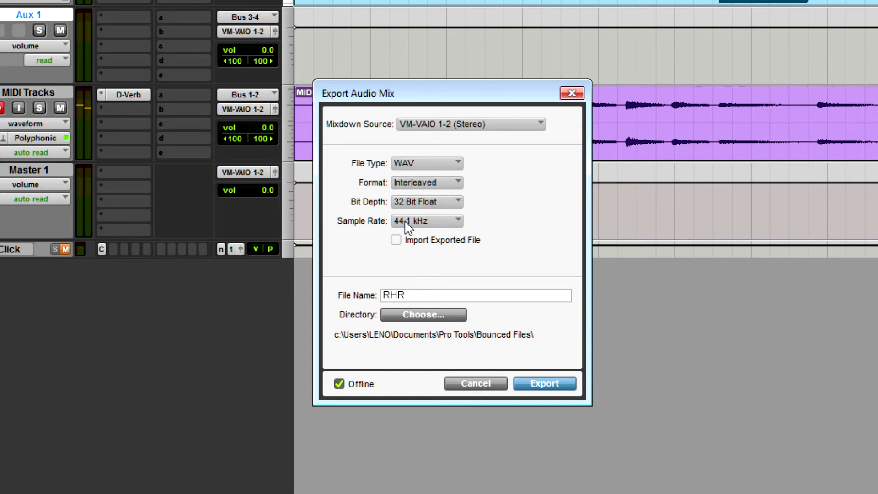
{"action": "left_click", "coordinate": [426, 221]}
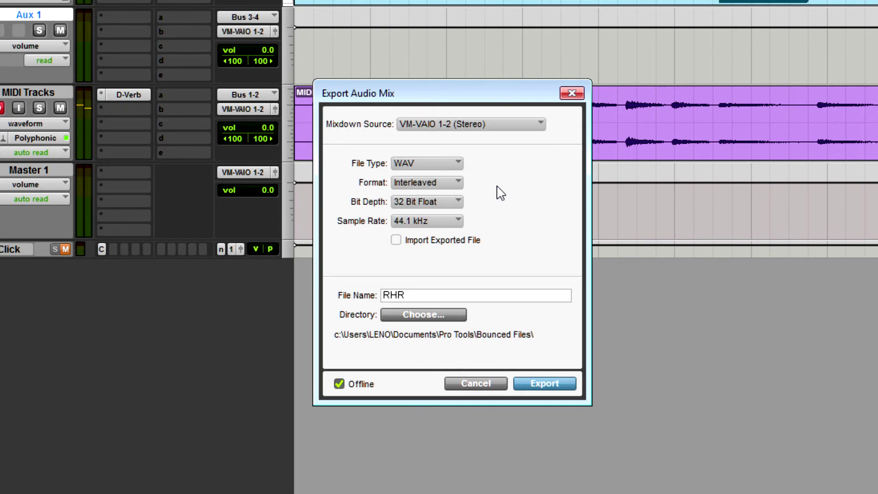
{"action": "mouse_move", "coordinate": [458, 245]}
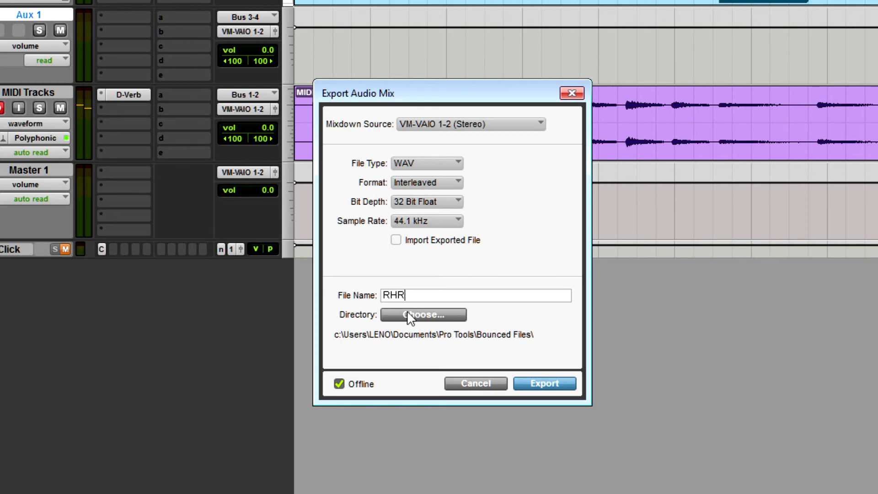
{"action": "mouse_move", "coordinate": [352, 396]}
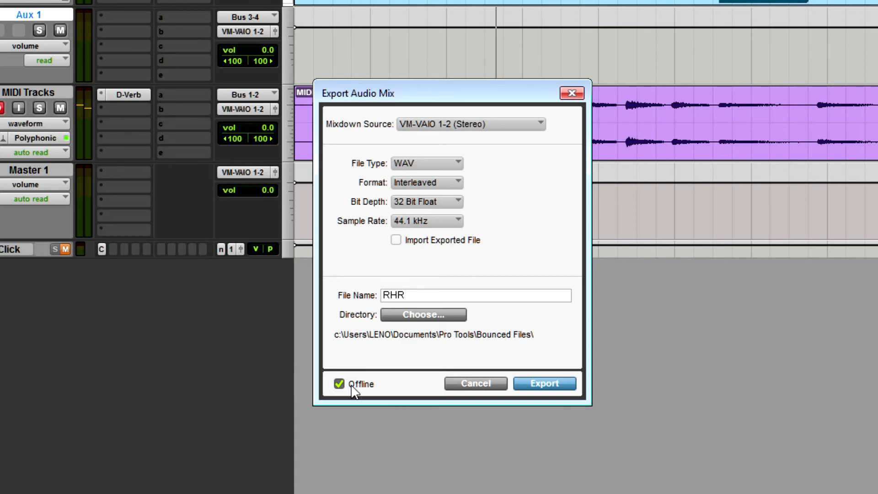
{"action": "left_click", "coordinate": [476, 296]}
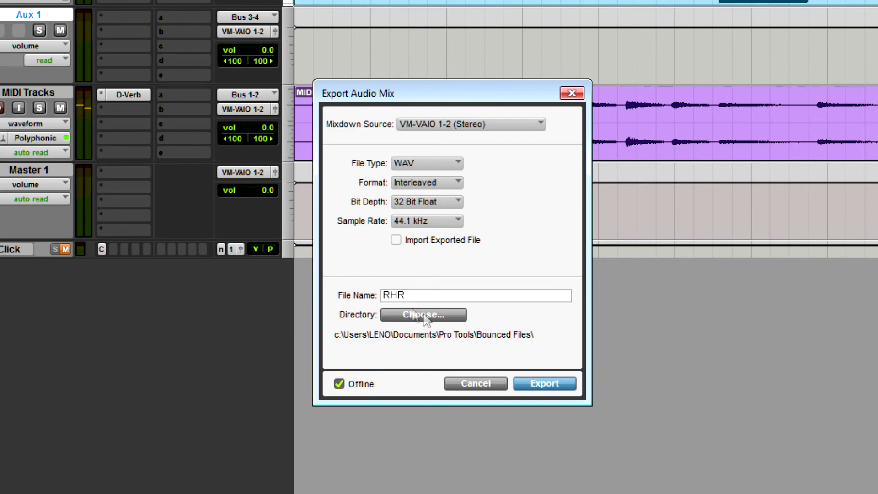
- Set the D: drive as destination and export RHR_offline with Offline checked
{"action": "left_click", "coordinate": [423, 315]}
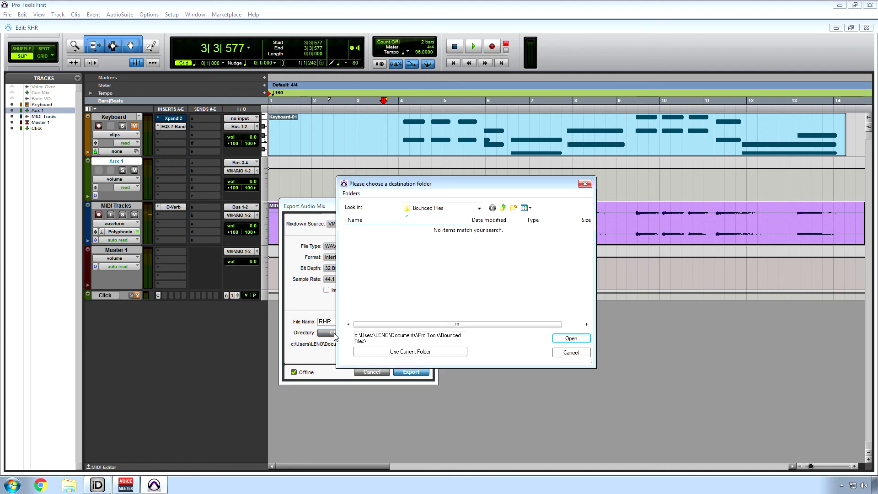
{"action": "left_click", "coordinate": [571, 338]}
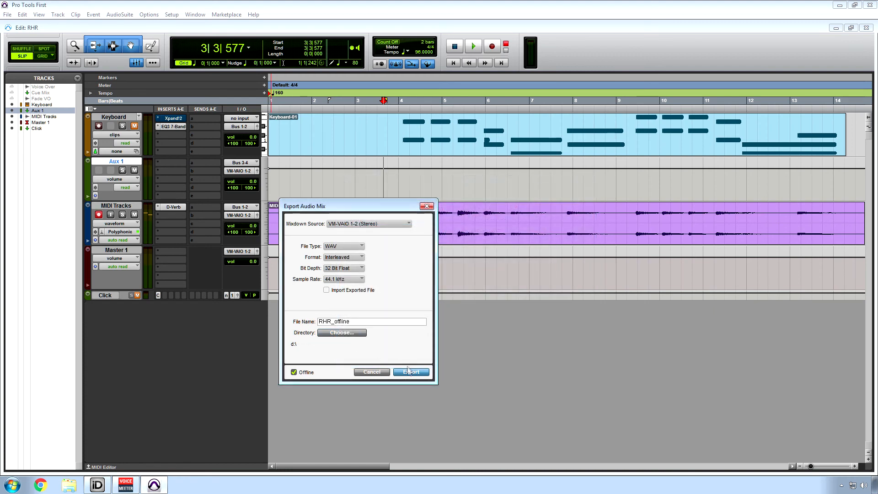
{"action": "left_click", "coordinate": [411, 372]}
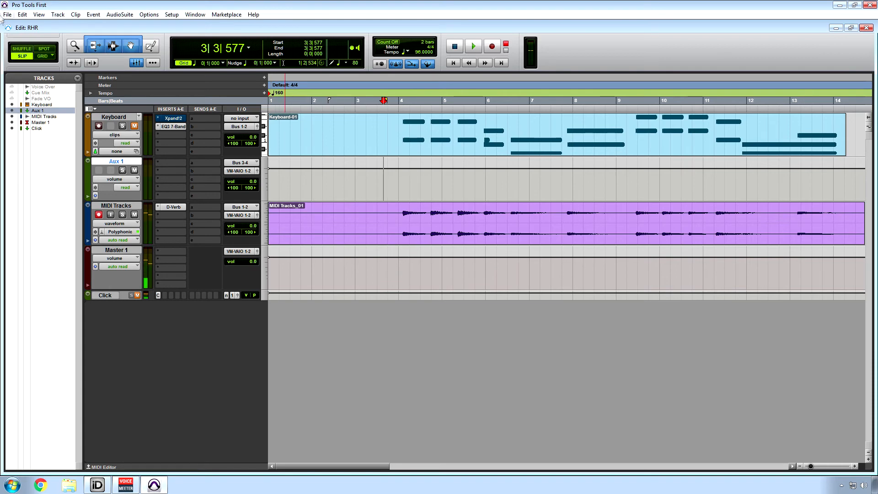
- Export the mix again as RHR_online with Offline unchecked for a real-time bounce
{"action": "left_click", "coordinate": [6, 15]}
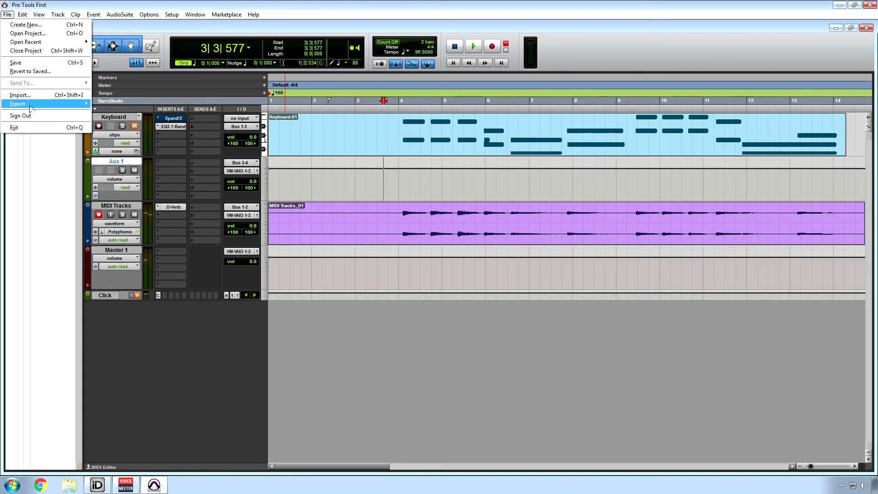
{"action": "left_click", "coordinate": [17, 104]}
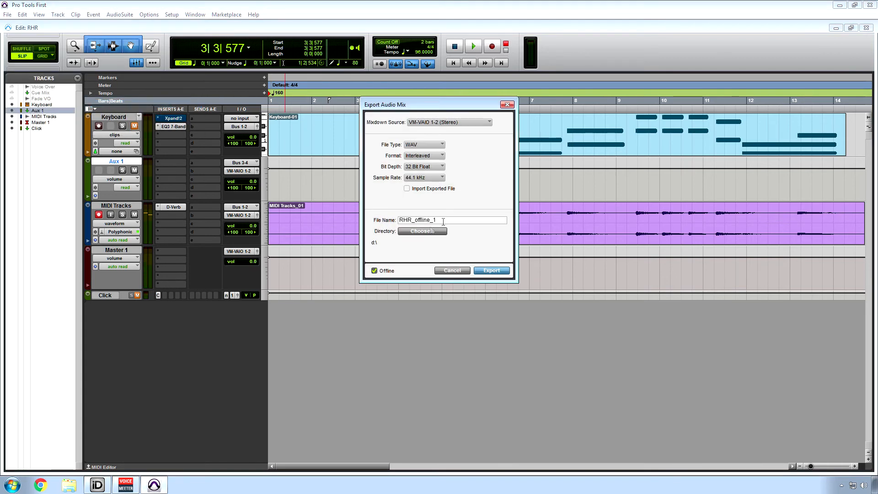
{"action": "key", "text": "Backspace"}
{"action": "type", "text": "RHR_on"}
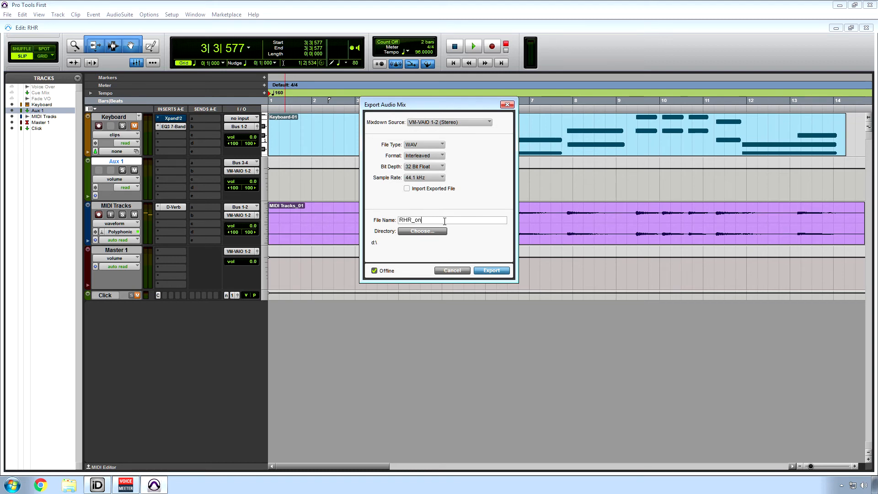
{"action": "key", "text": "BackSpace"}
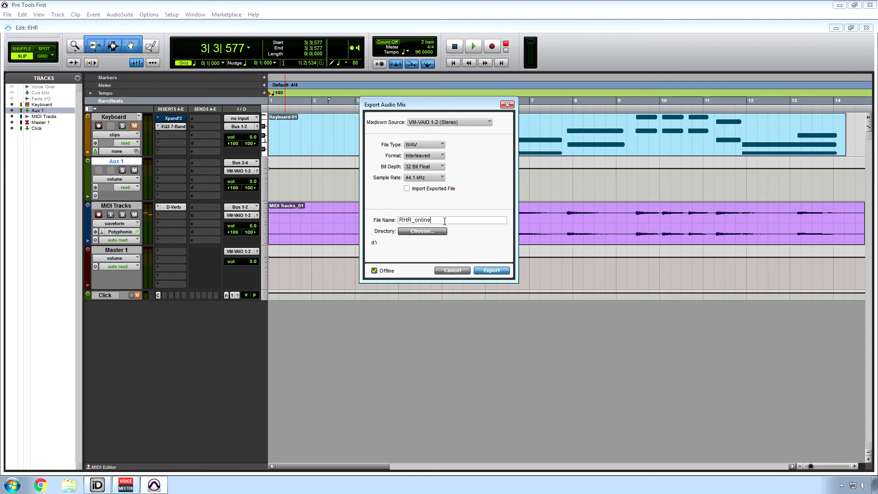
{"action": "left_click", "coordinate": [374, 271]}
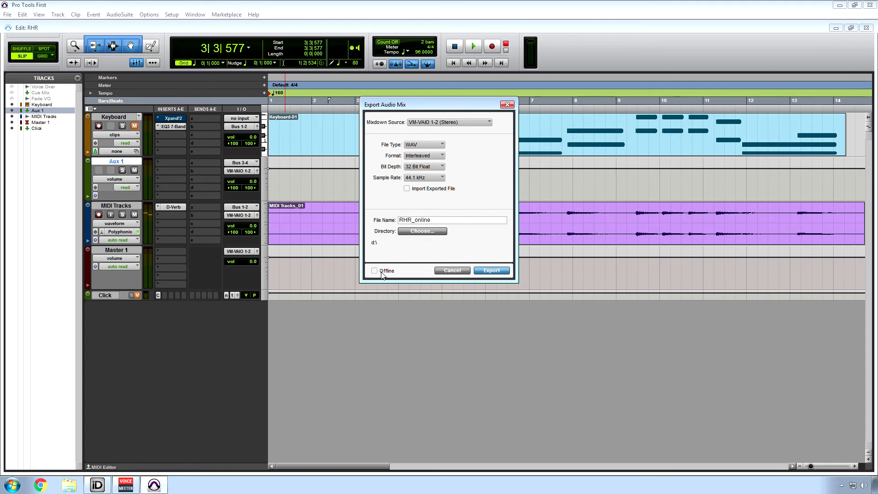
{"action": "left_click", "coordinate": [491, 270]}
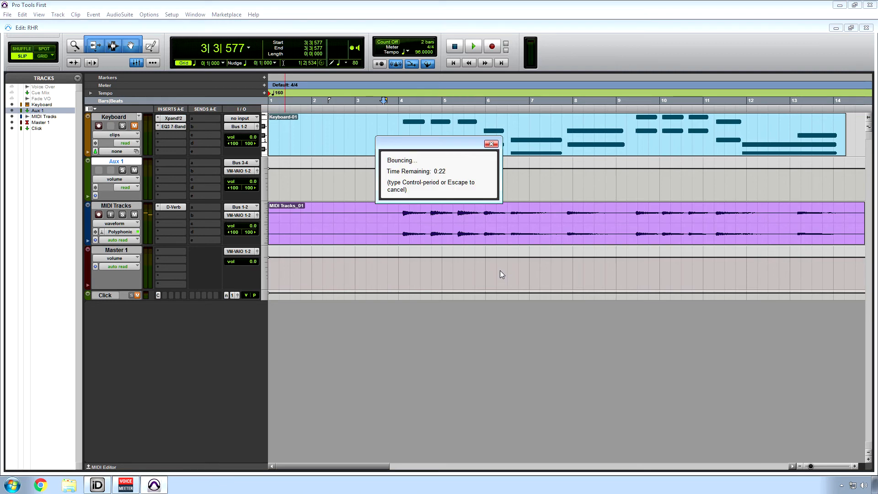